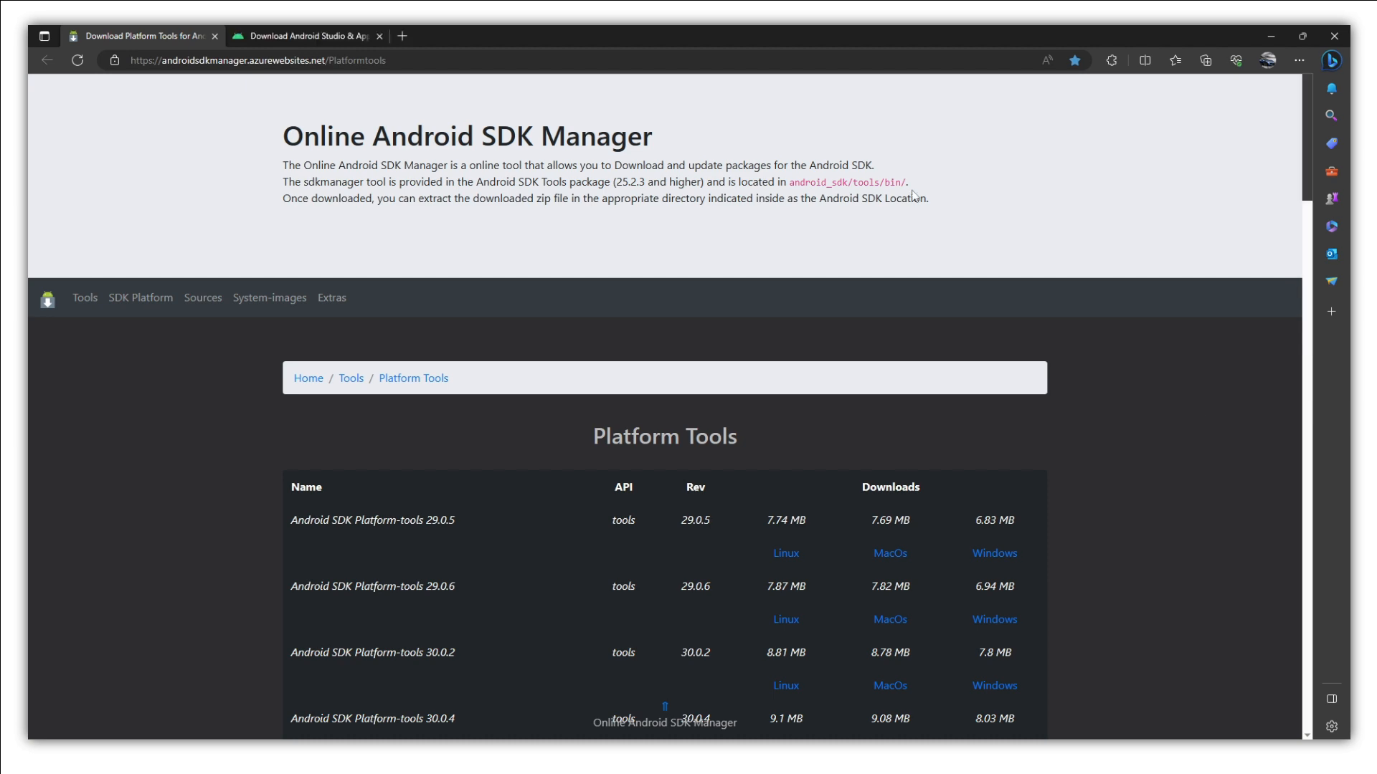
- Scroll the Android Studio download page, then open F:\Platform Tools\platform-tools in File Explorer
left_click(305, 36)
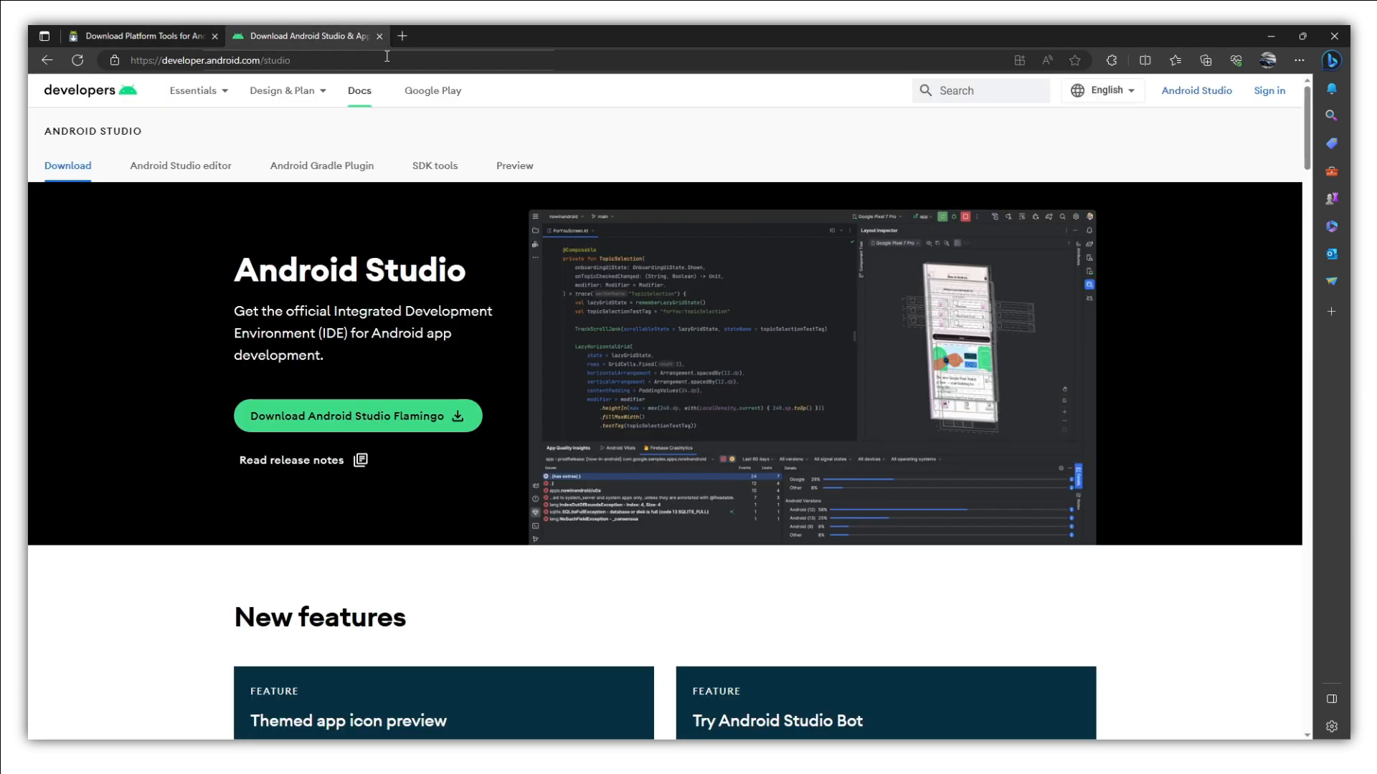
scroll("down", 3)
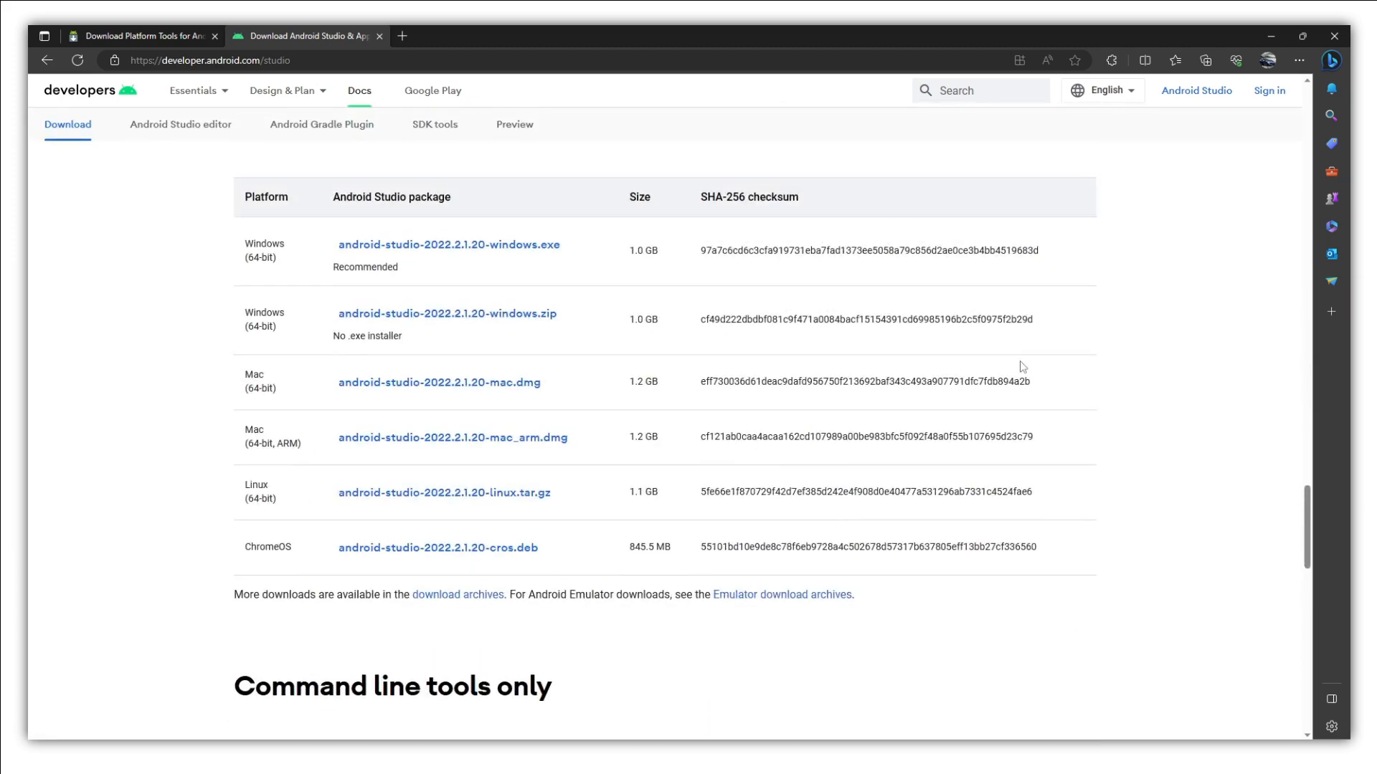
scroll("down", 3)
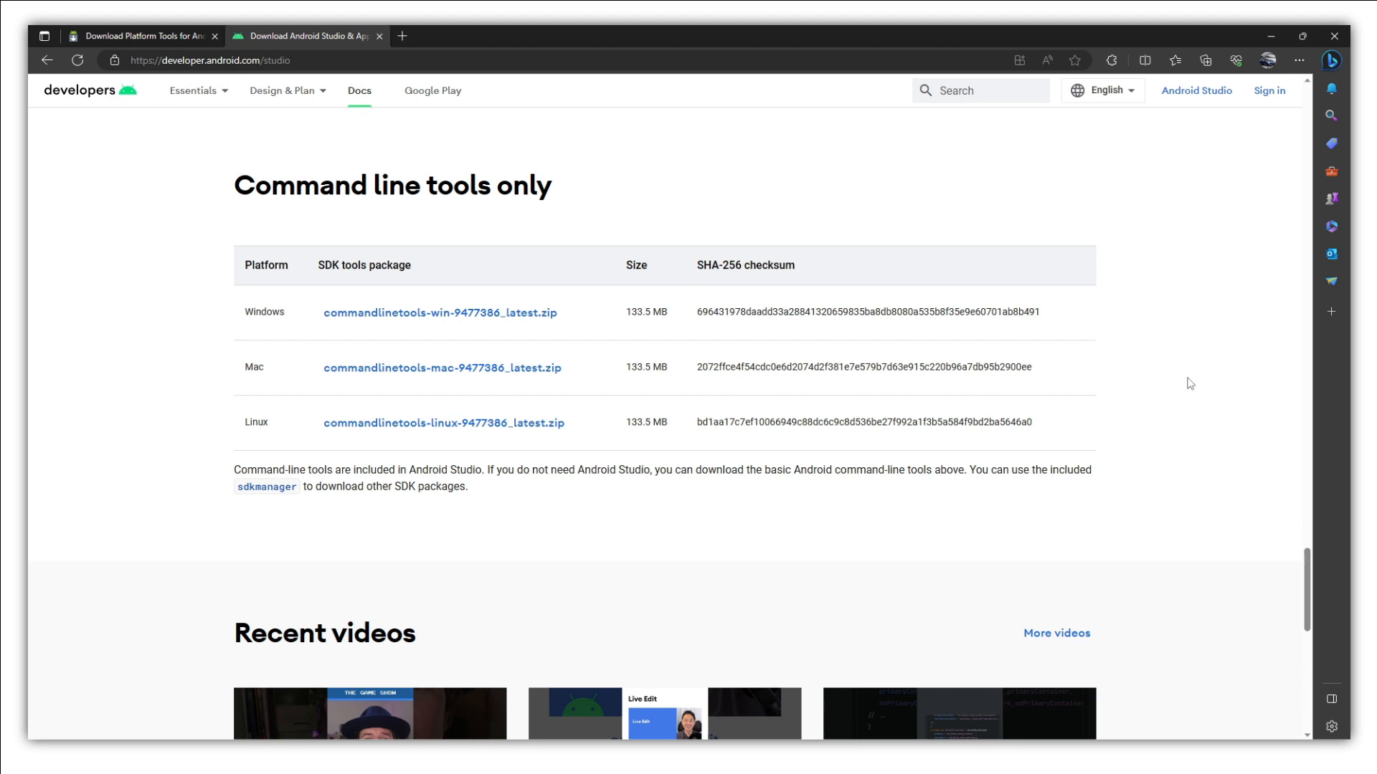
mouse_move(388, 237)
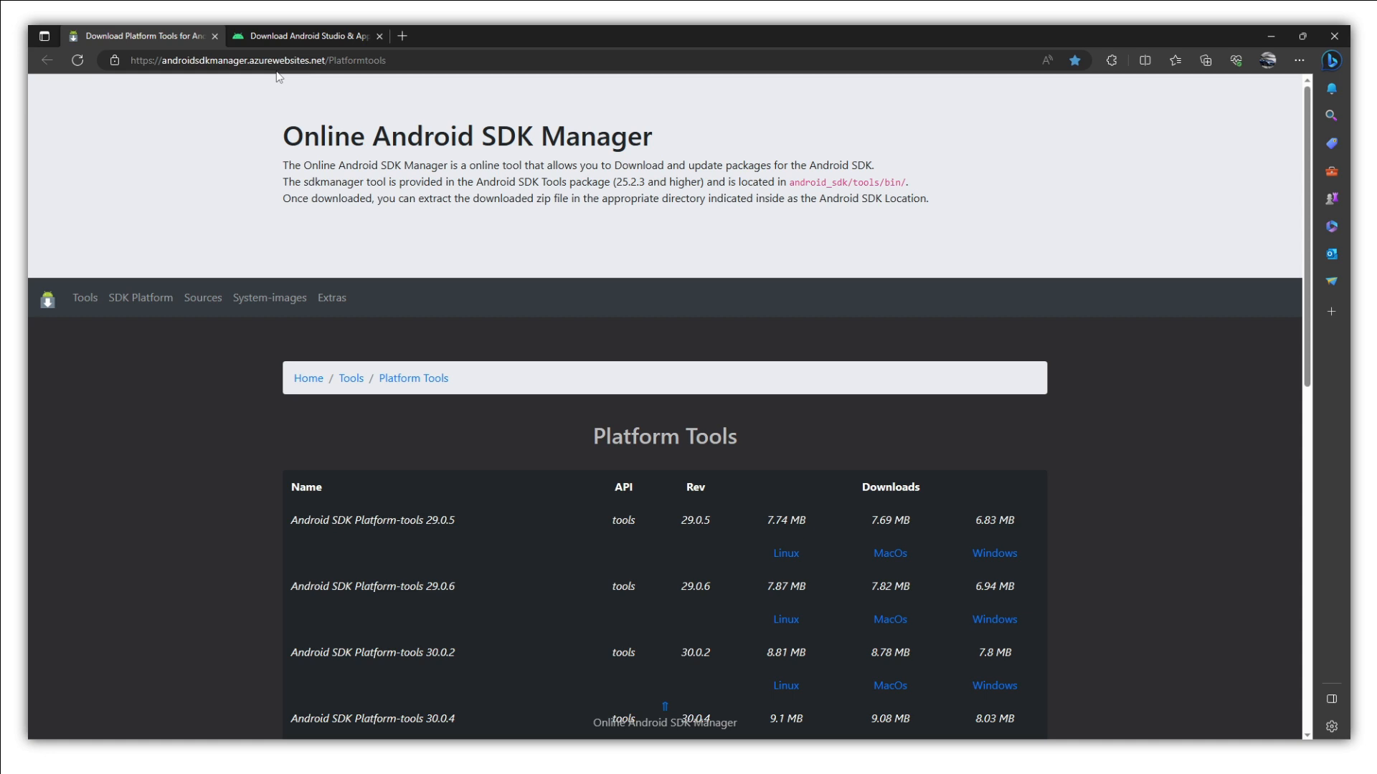
mouse_move(862, 247)
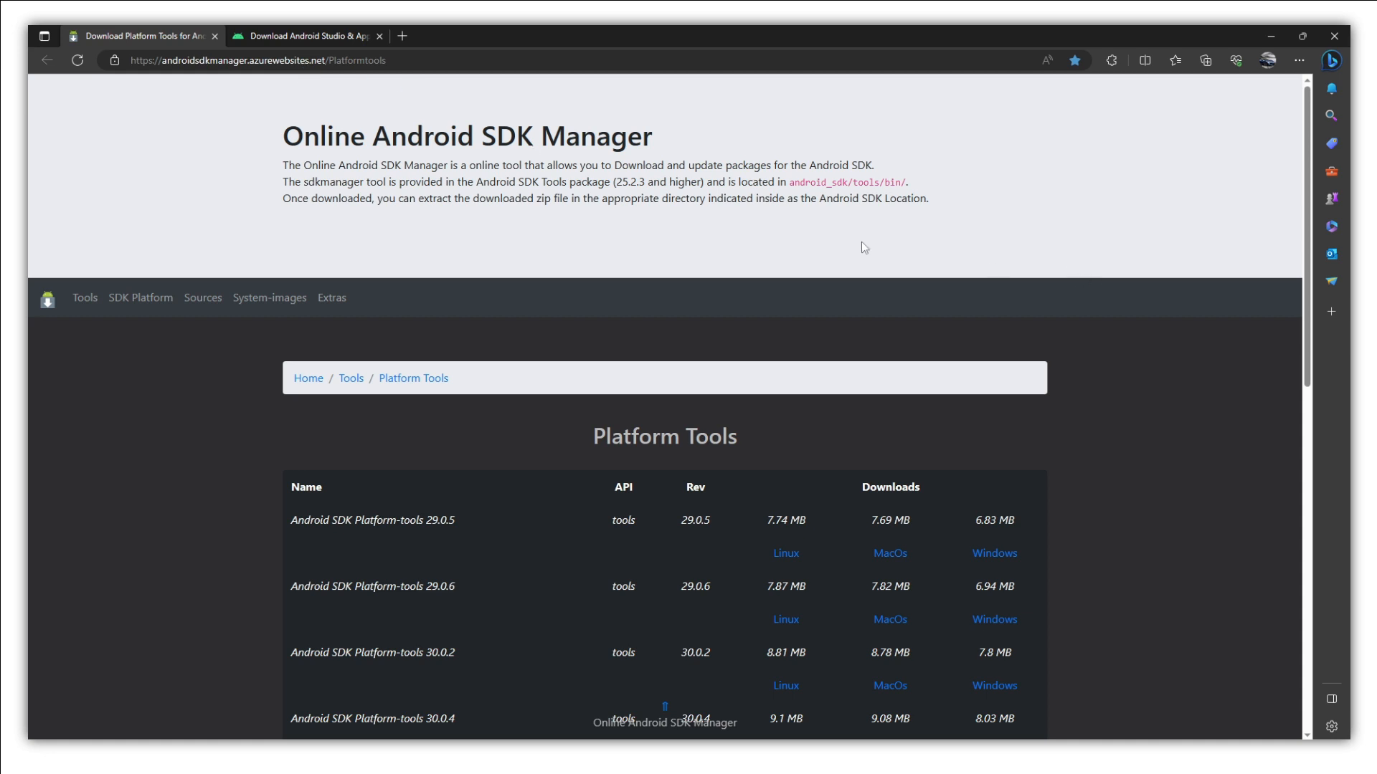
mouse_move(1072, 461)
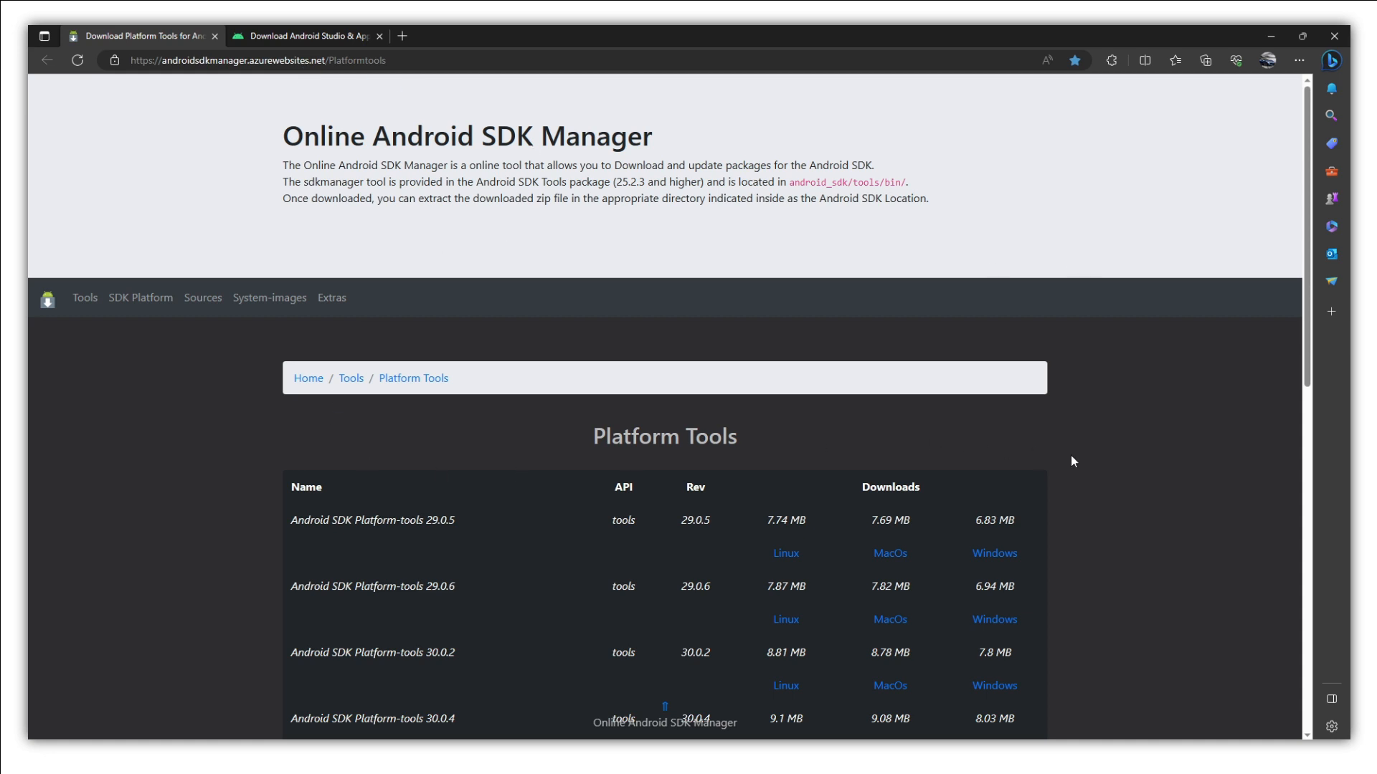
scroll("down", 3)
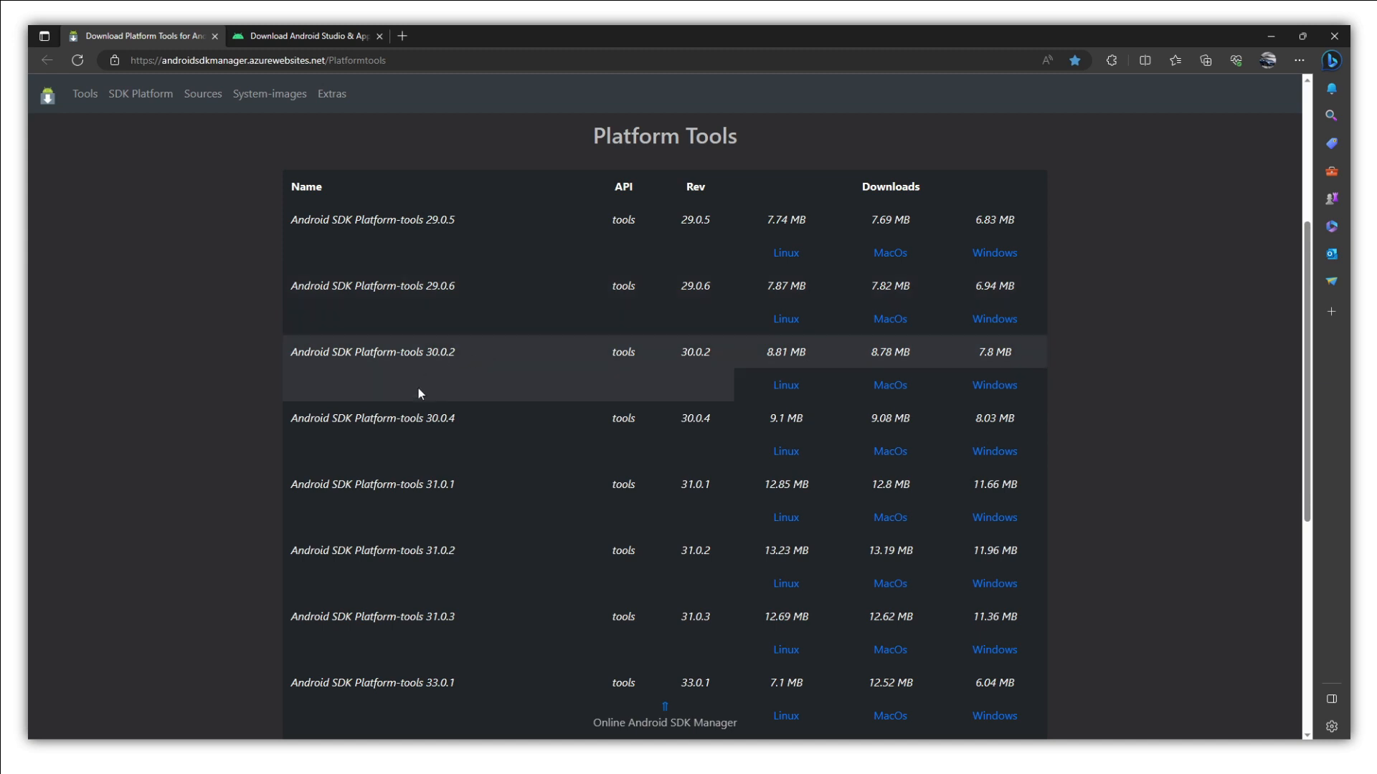
mouse_move(503, 359)
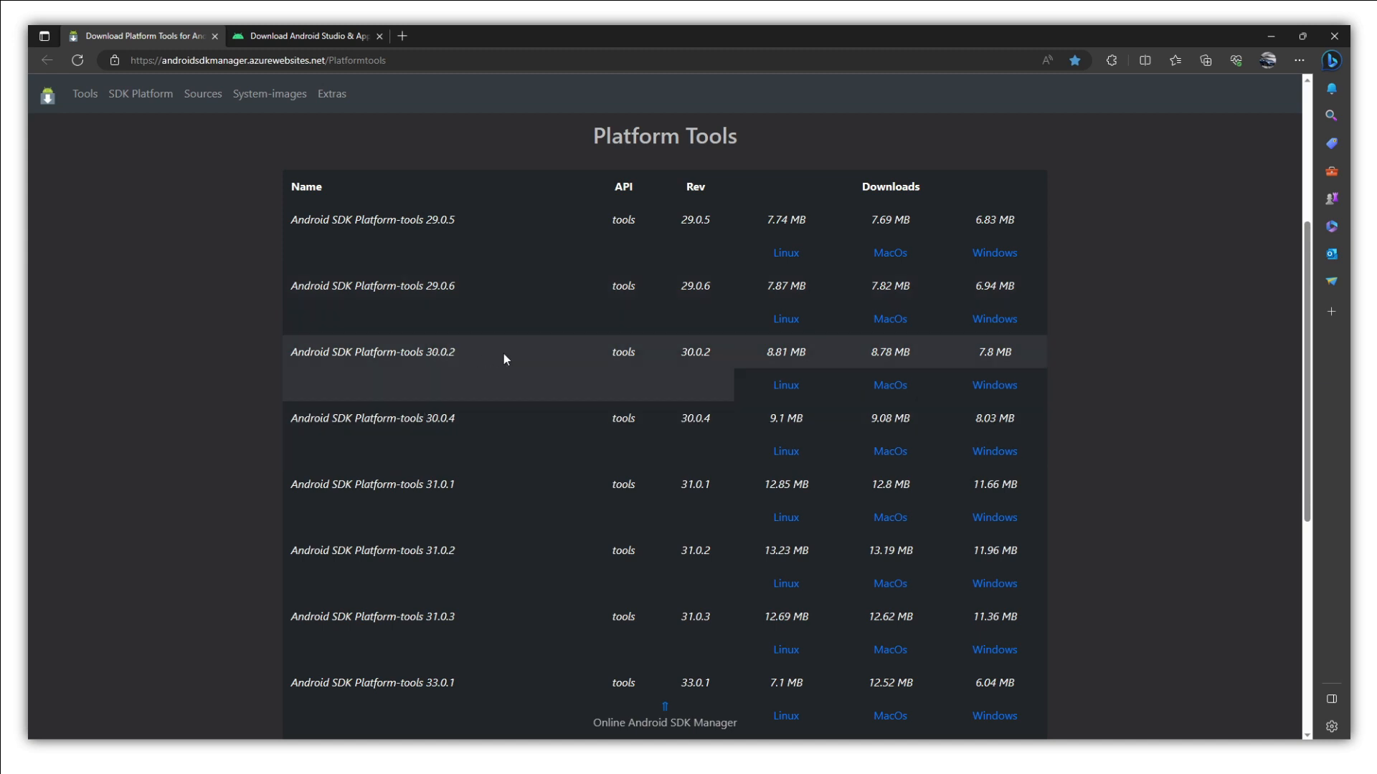
mouse_move(824, 360)
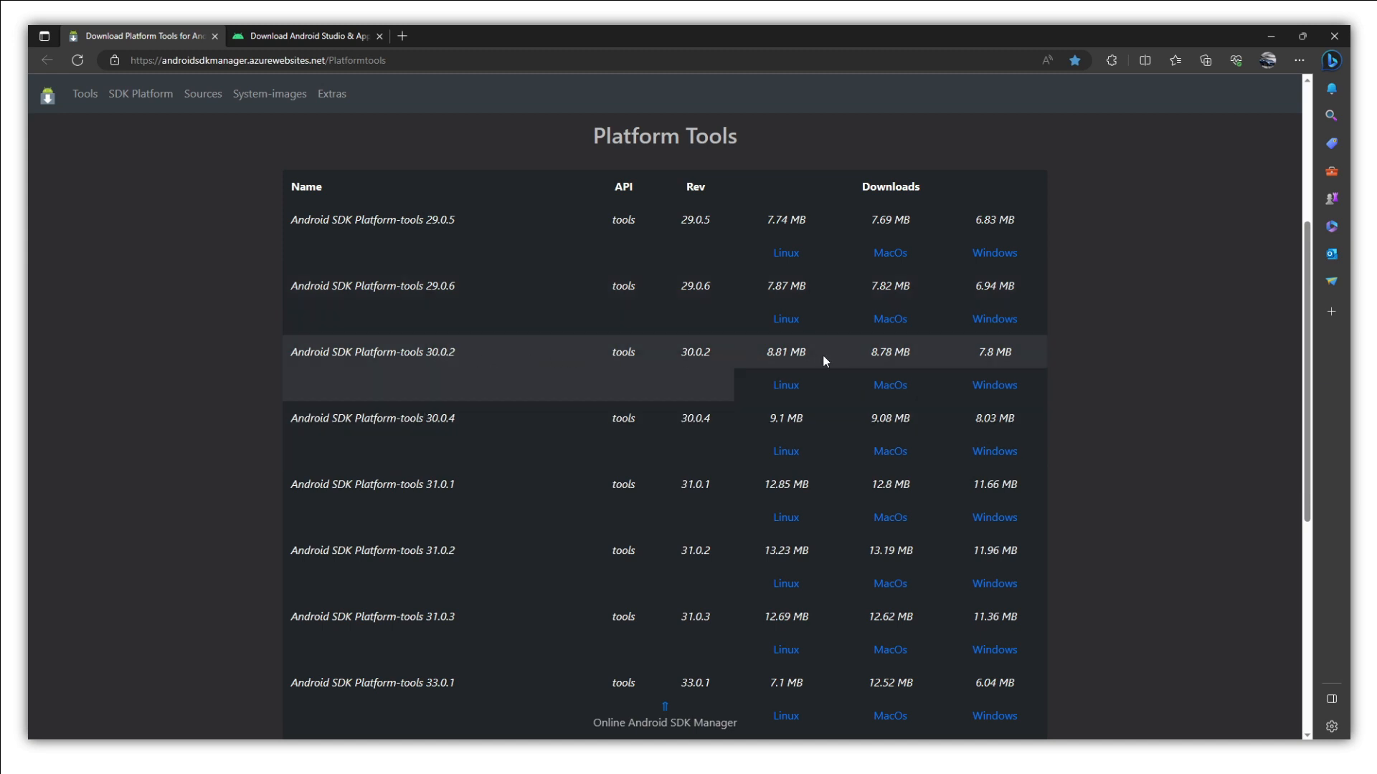
mouse_move(784, 385)
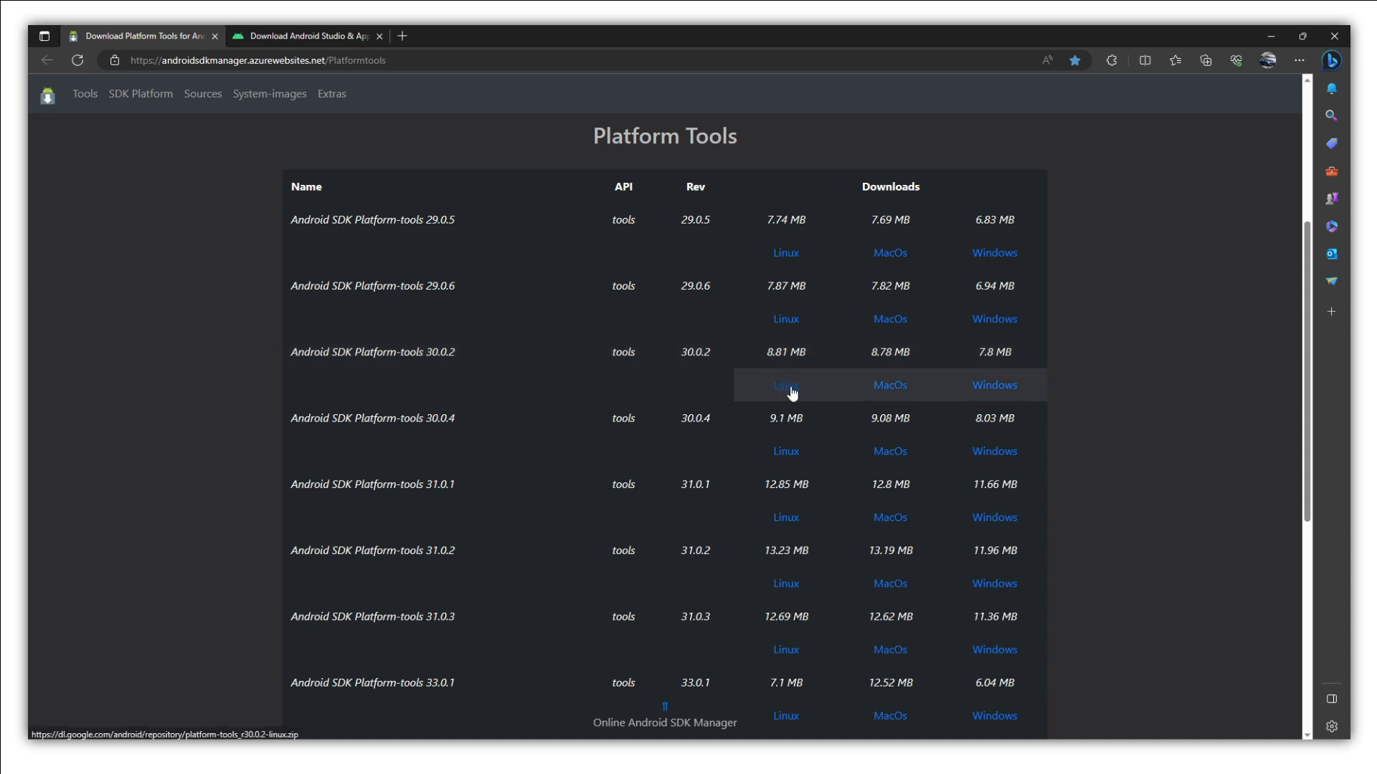
mouse_move(889, 385)
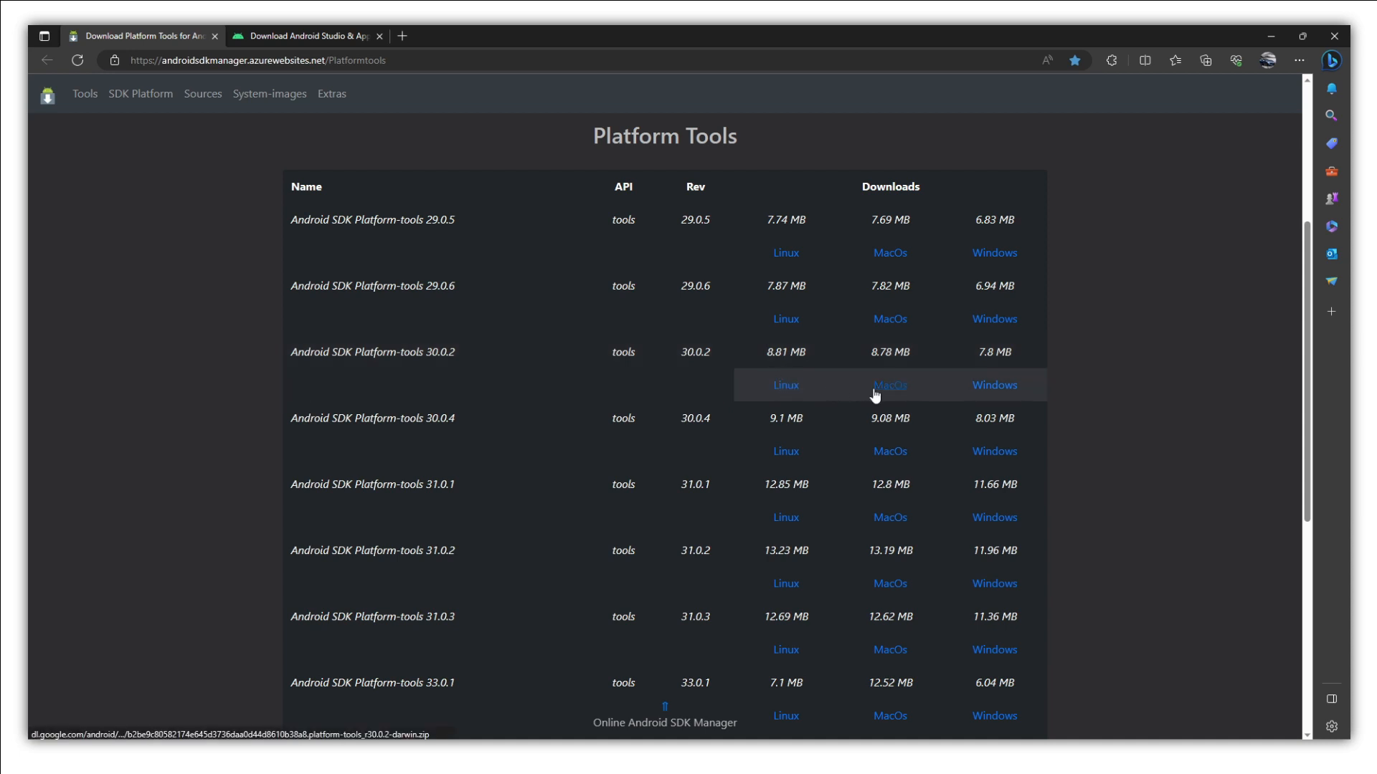
mouse_move(993, 388)
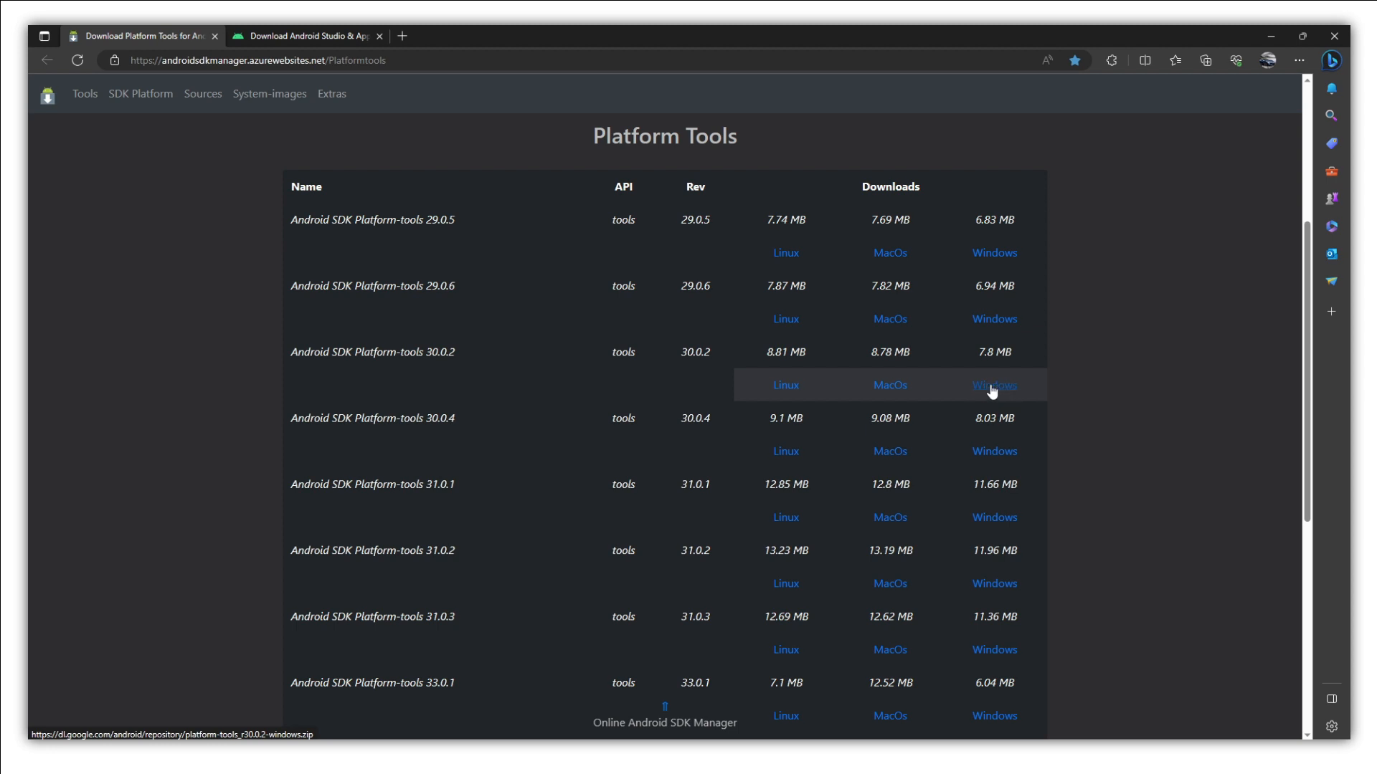
mouse_move(479, 615)
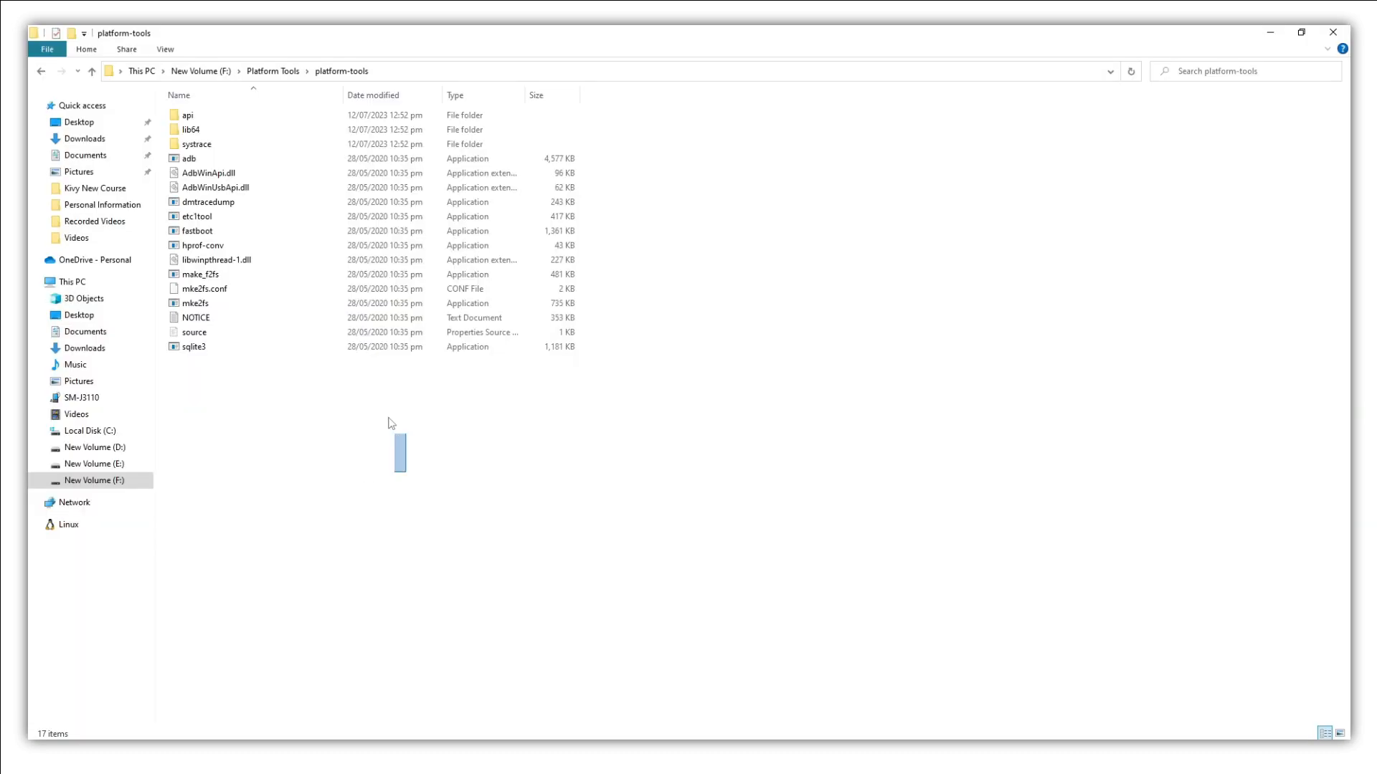
mouse_move(343, 431)
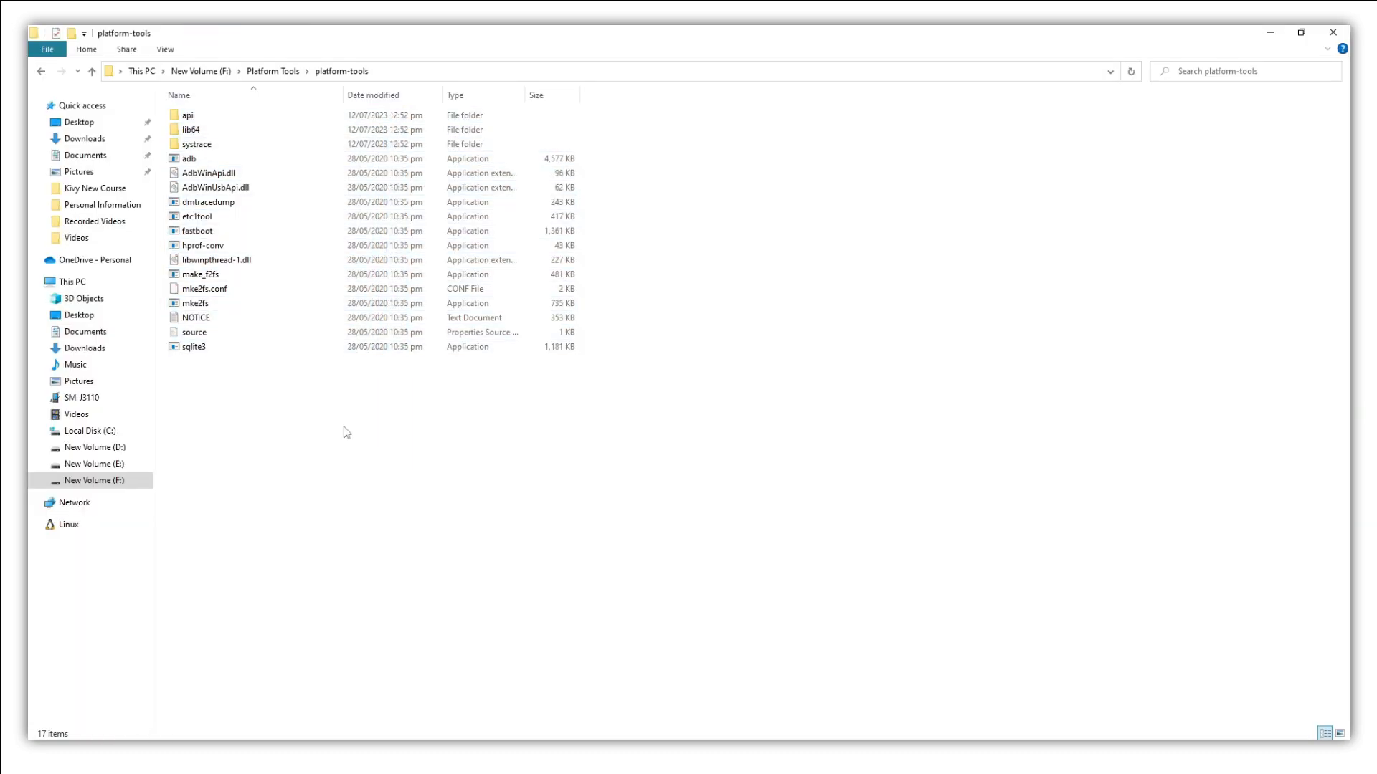
left_click(188, 158)
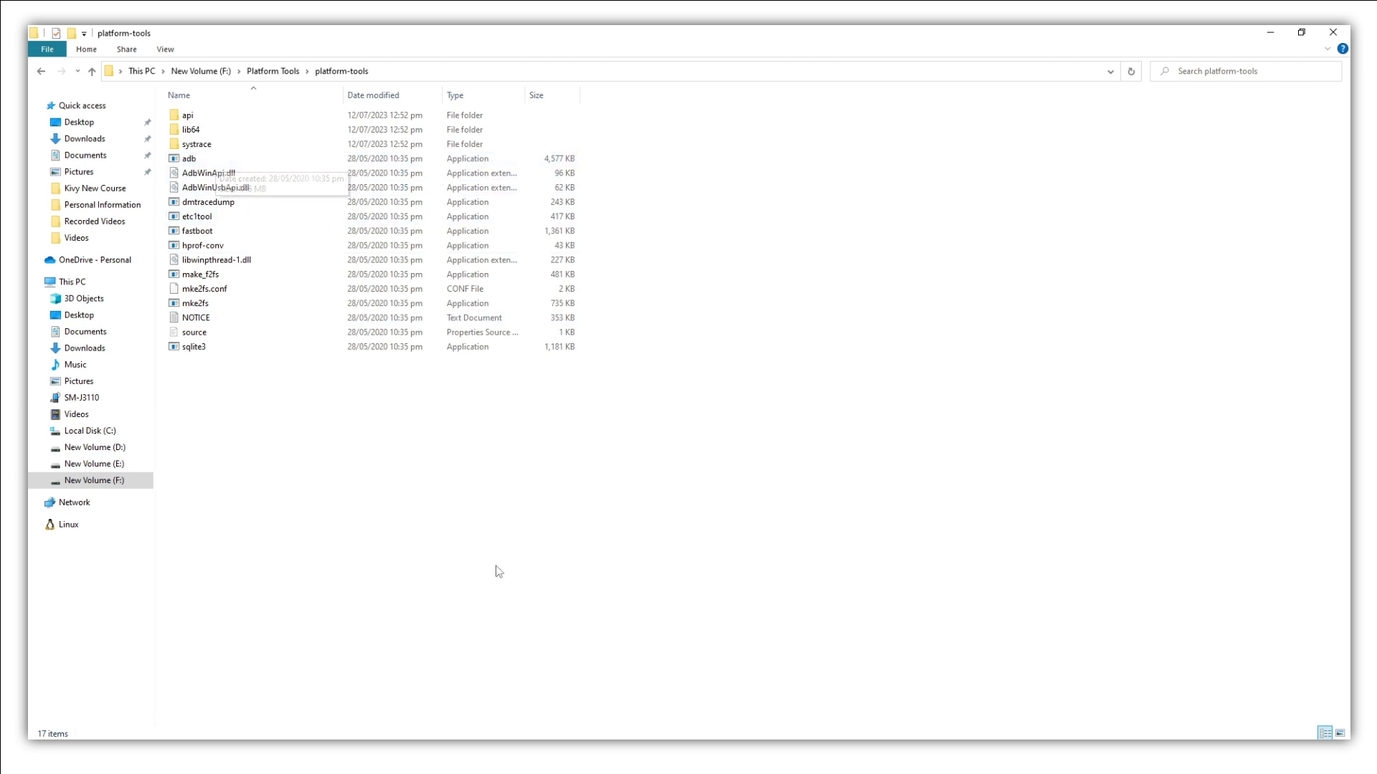
mouse_move(490, 561)
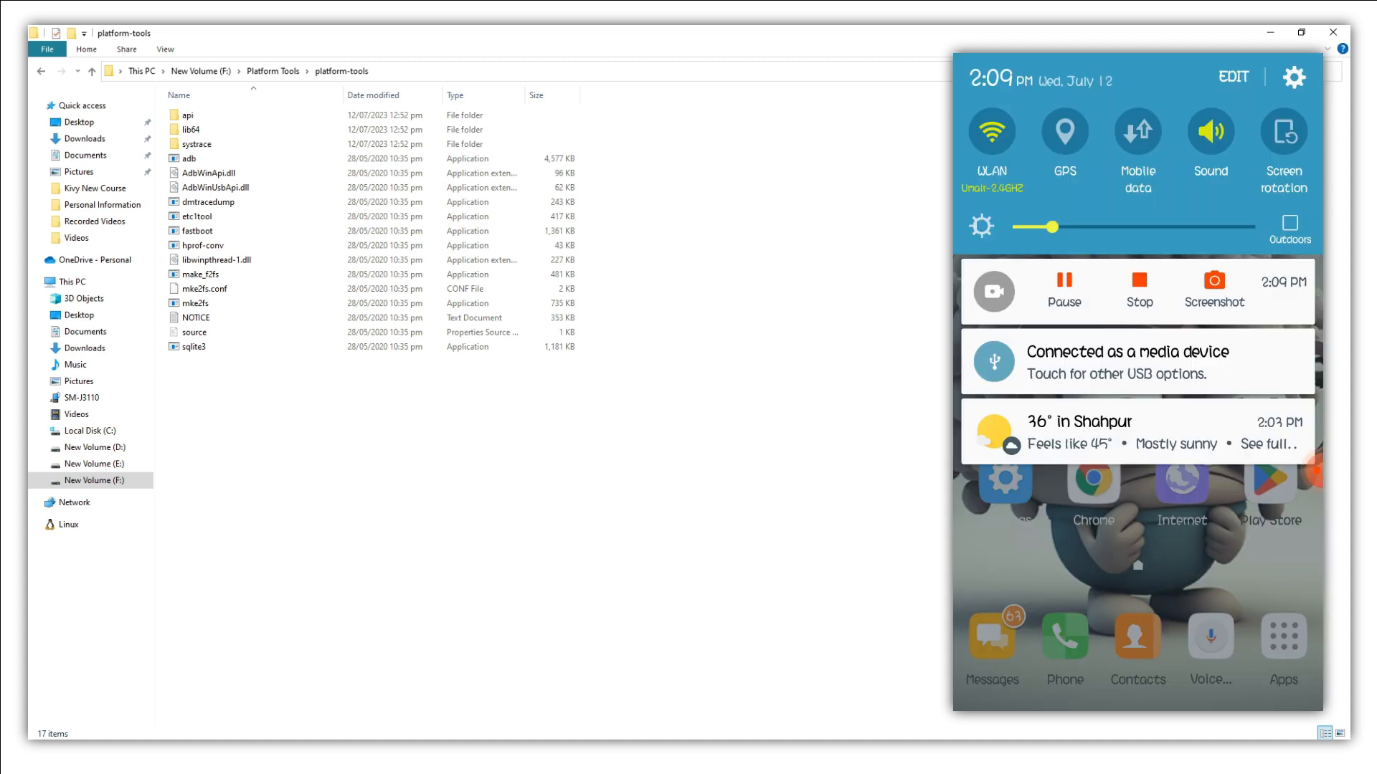
- Open Settings from the notification shade, browse About phone, then go back to Settings
left_click(1292, 77)
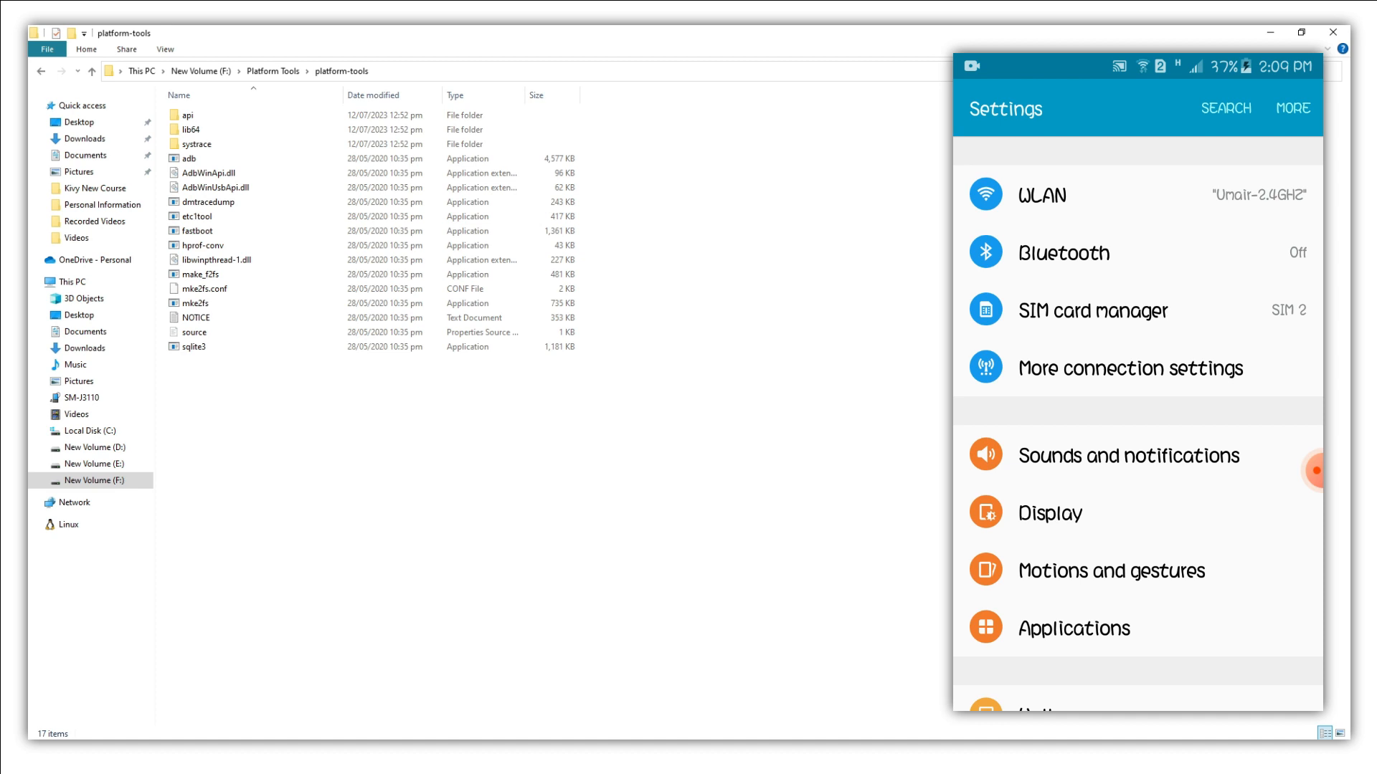
scroll("down", 3)
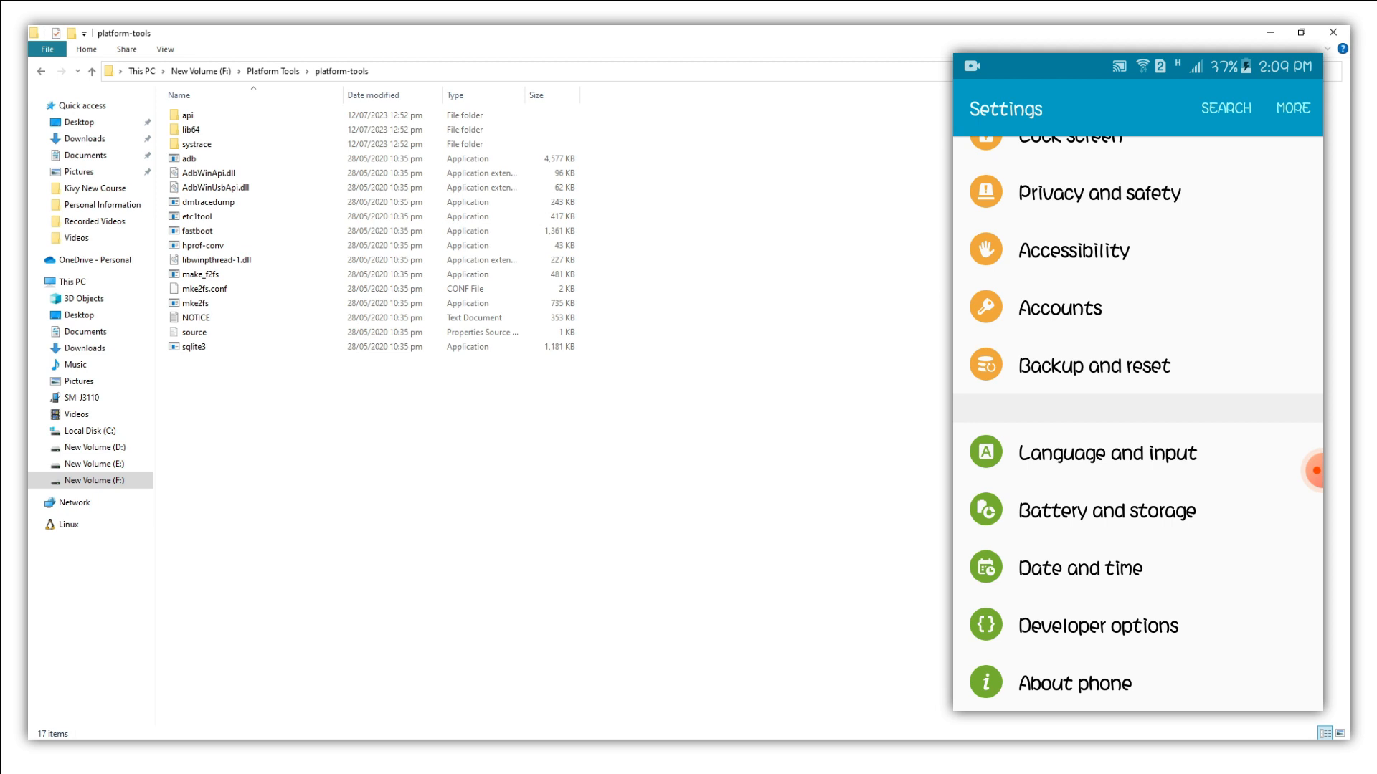
left_click(1073, 684)
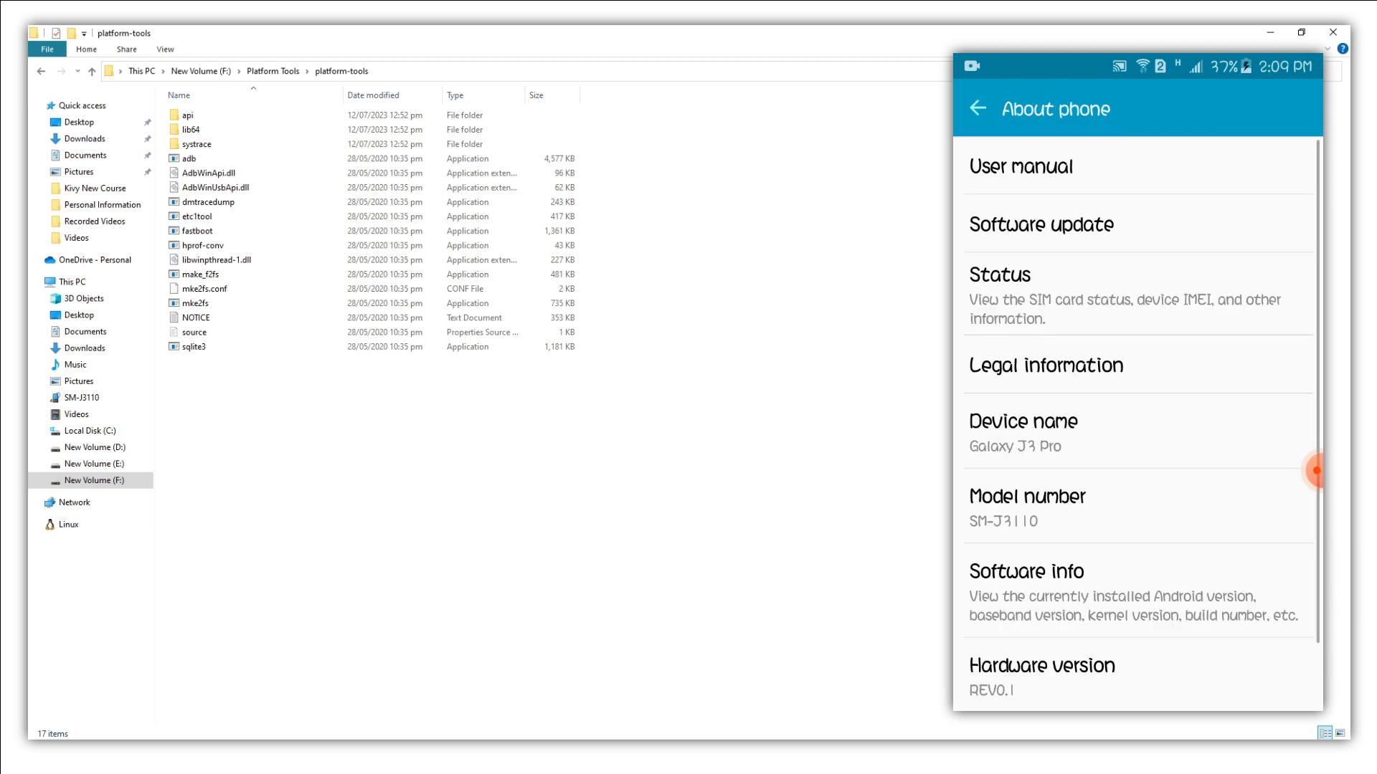
scroll("down", 3)
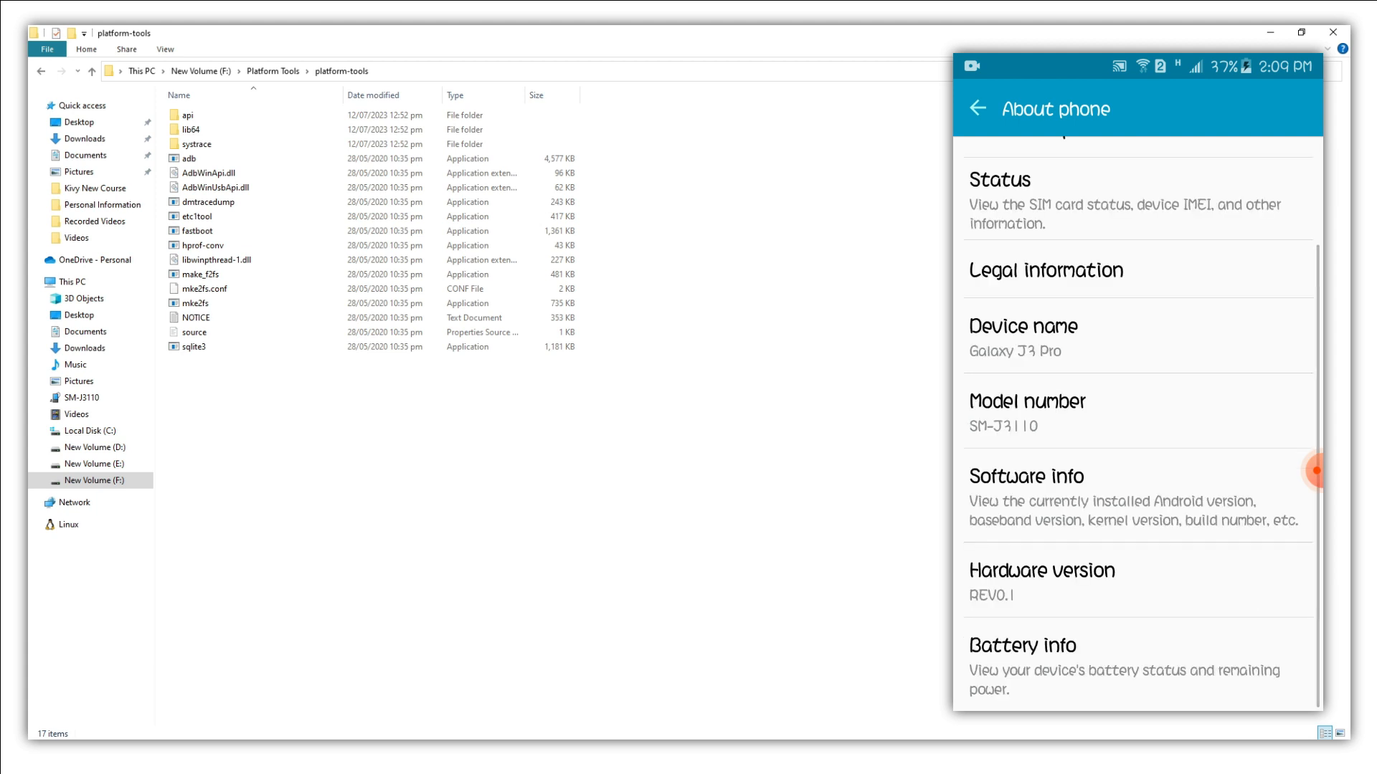
left_click(1026, 476)
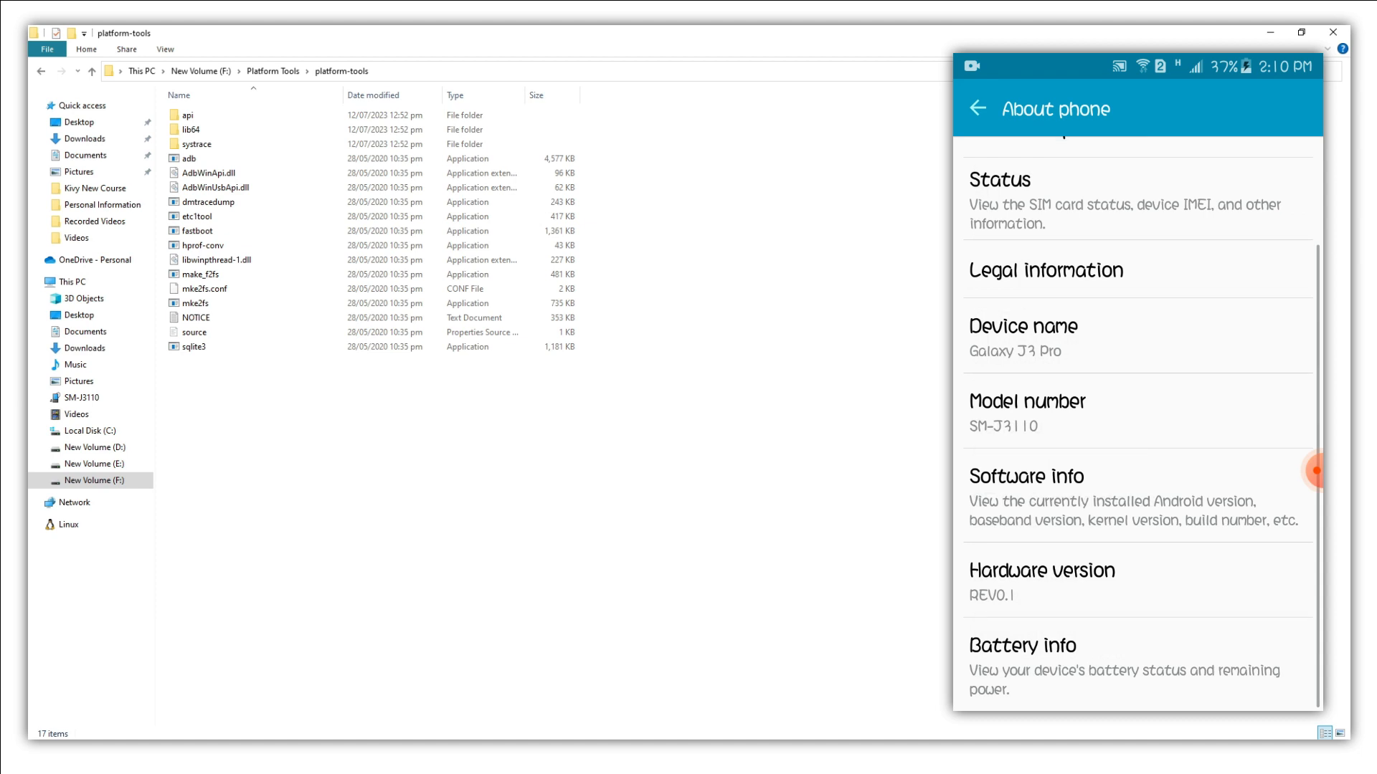
left_click(973, 109)
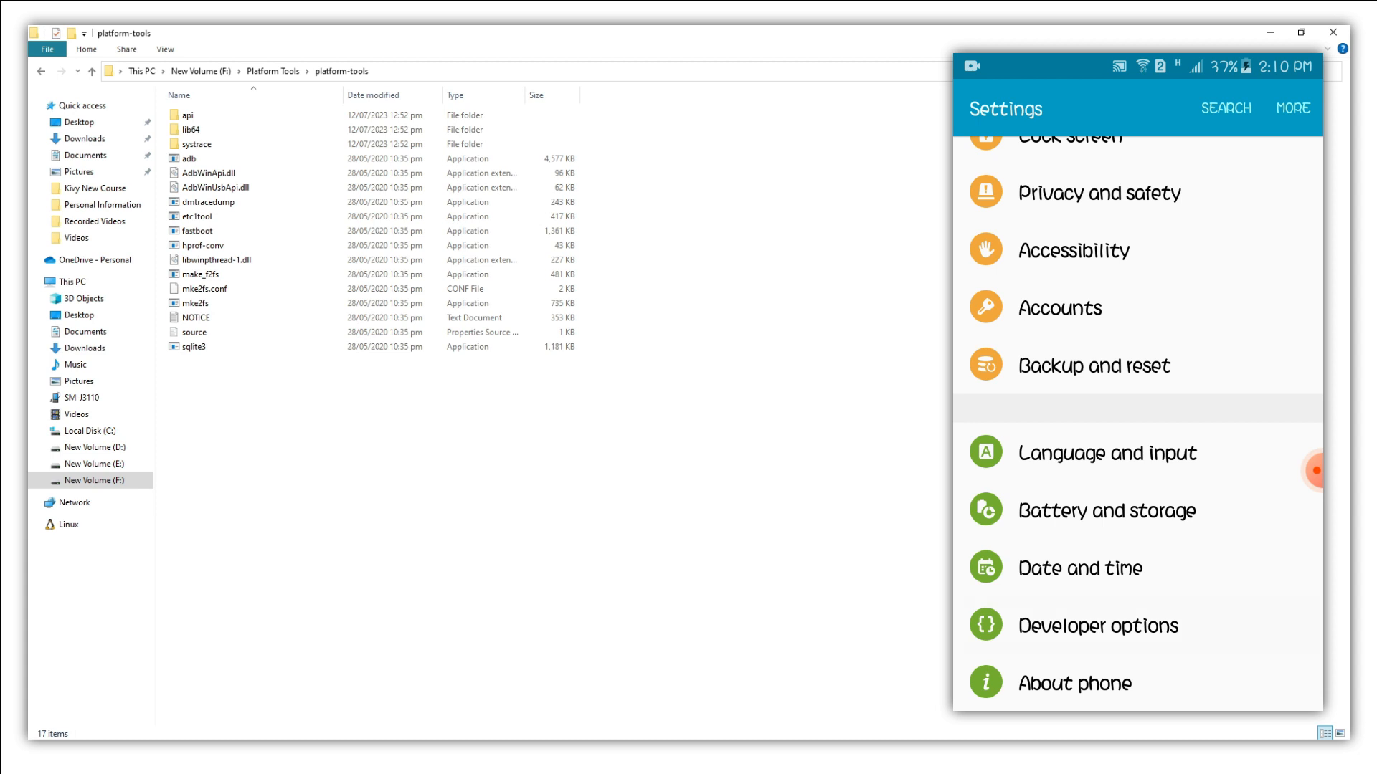
- Enable USB debugging in Developer options and confirm the Allow USB debugging prompt
left_click(1096, 625)
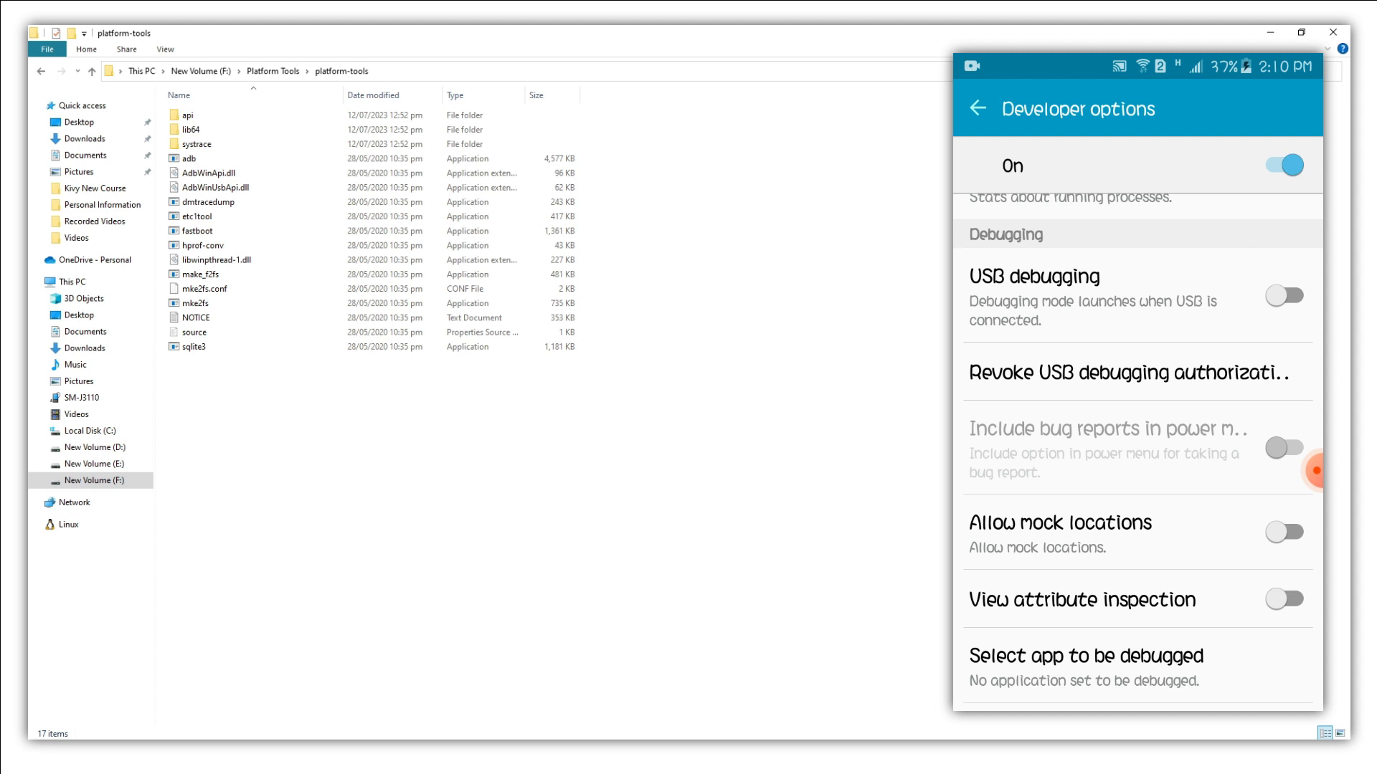
left_click(1283, 294)
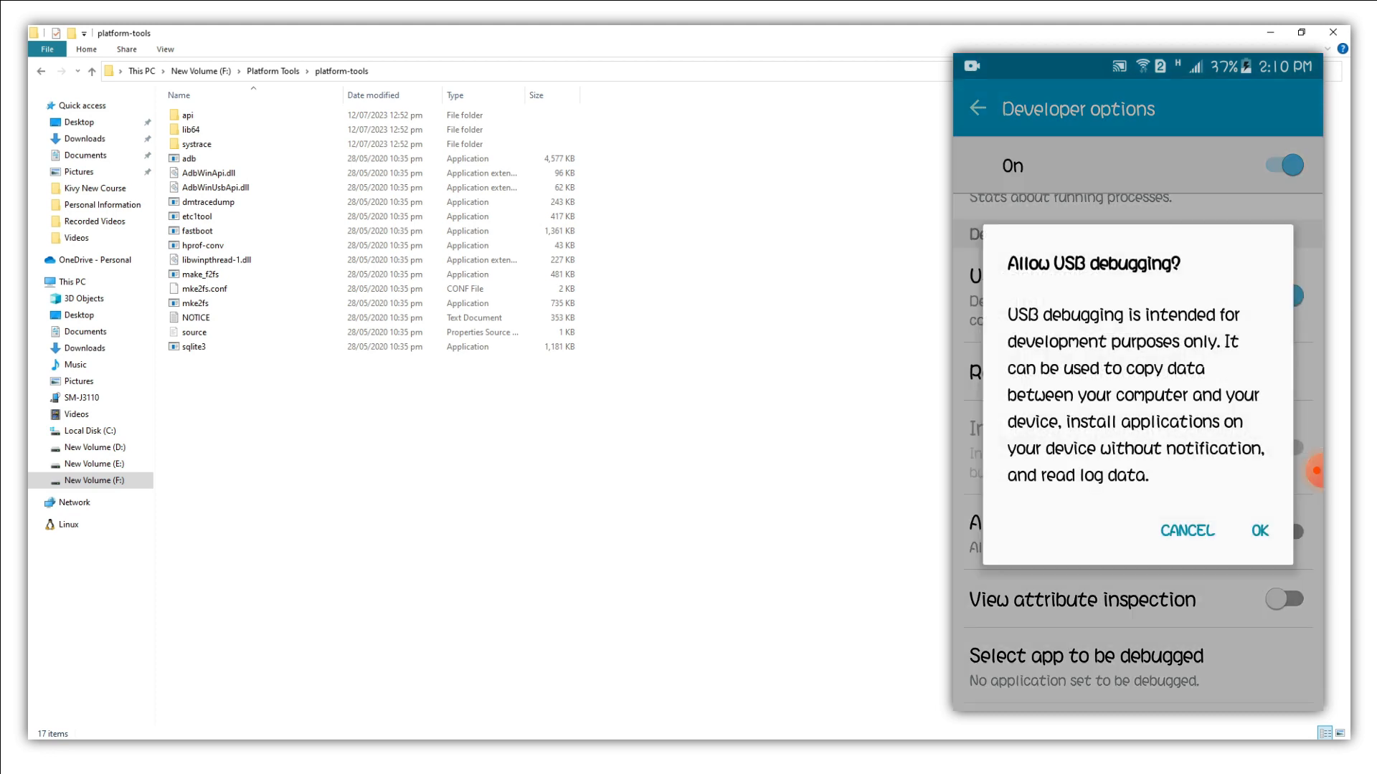
left_click(1259, 531)
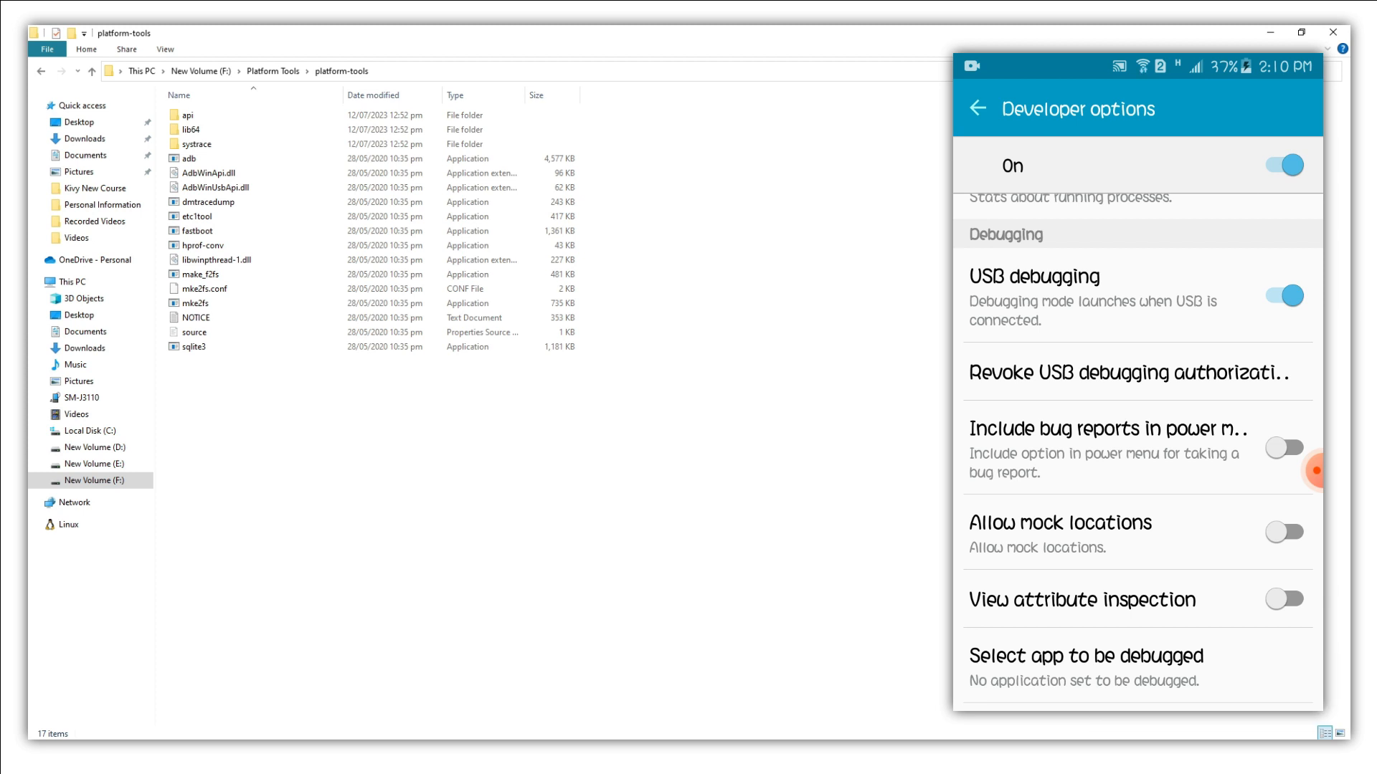
left_click(977, 109)
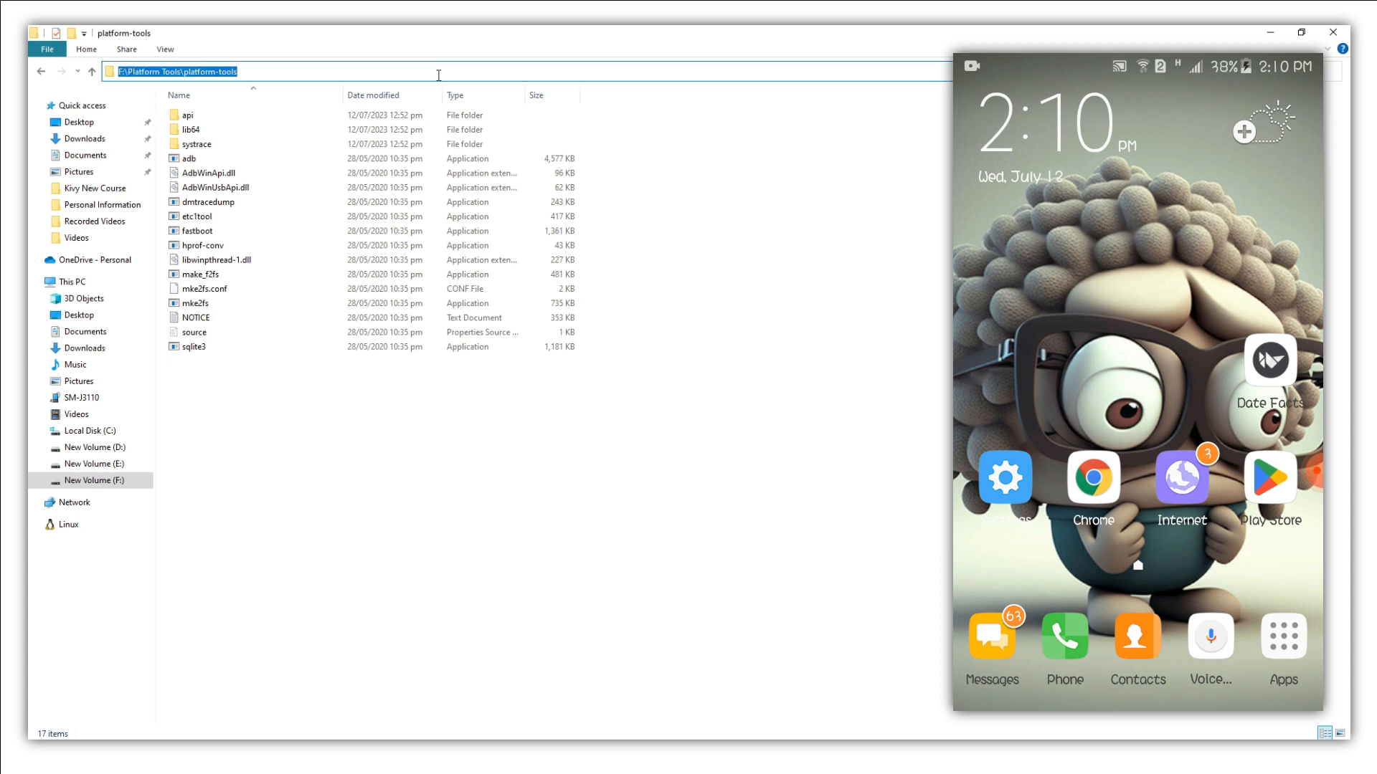
- Launch Command Prompt in the platform-tools folder by entering cmd in the address bar
type("cmd")
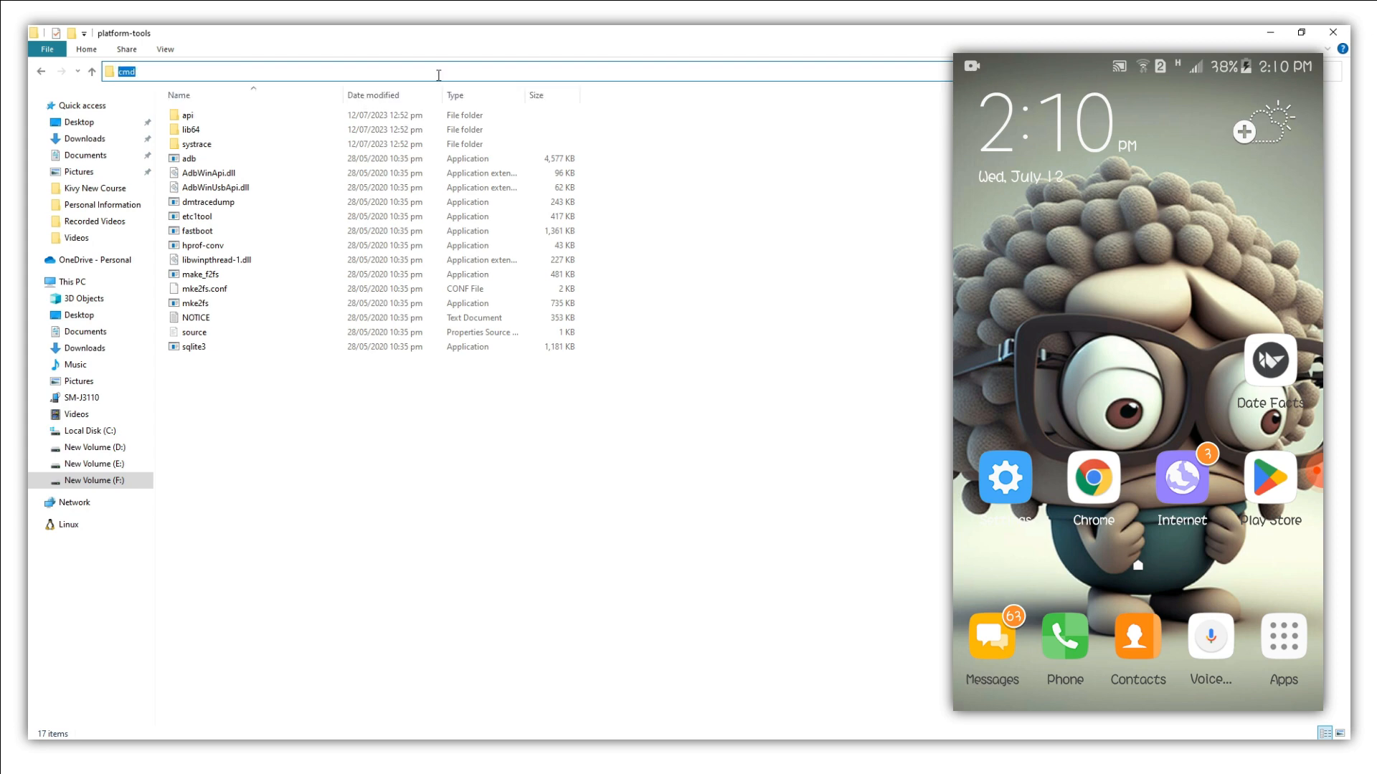
key("enter")
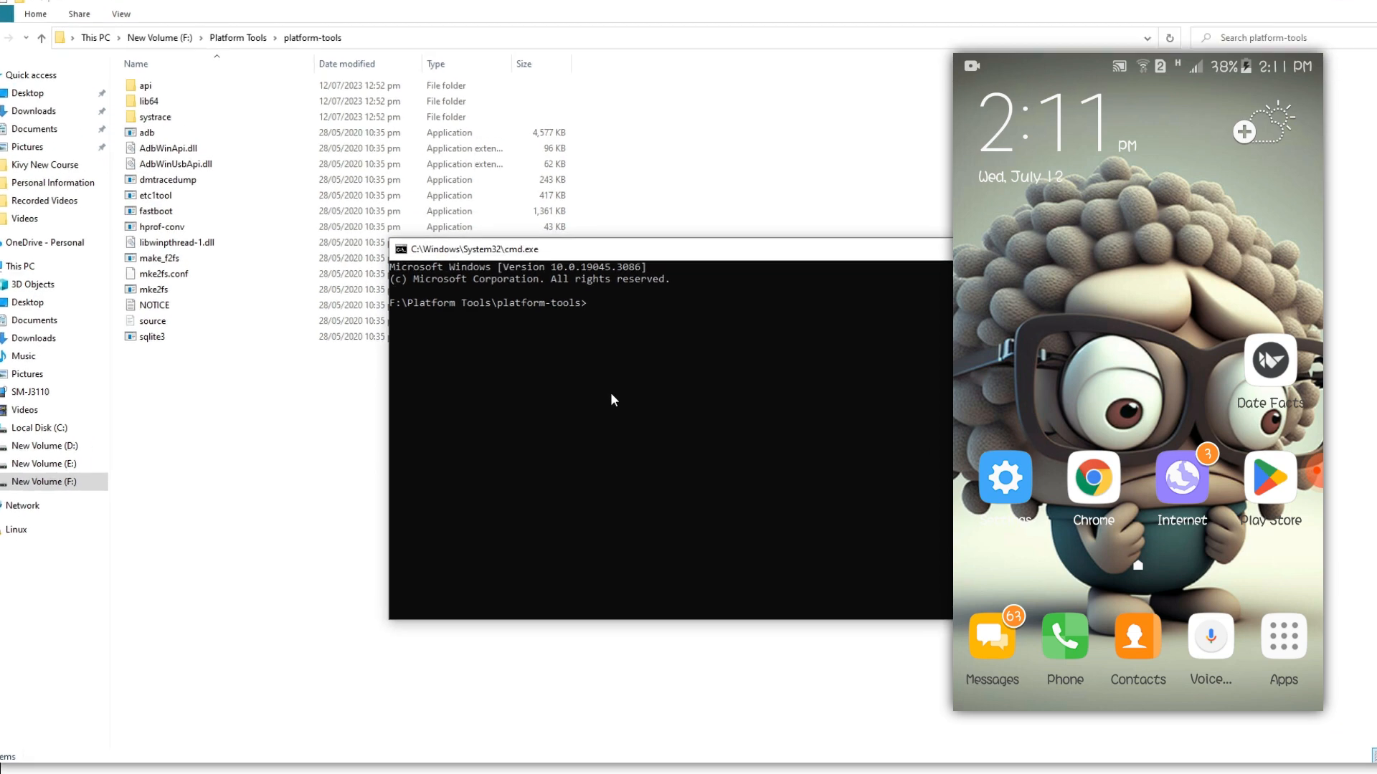
- Run adb devices and select the listed device serial d0e84fa3
type("adb")
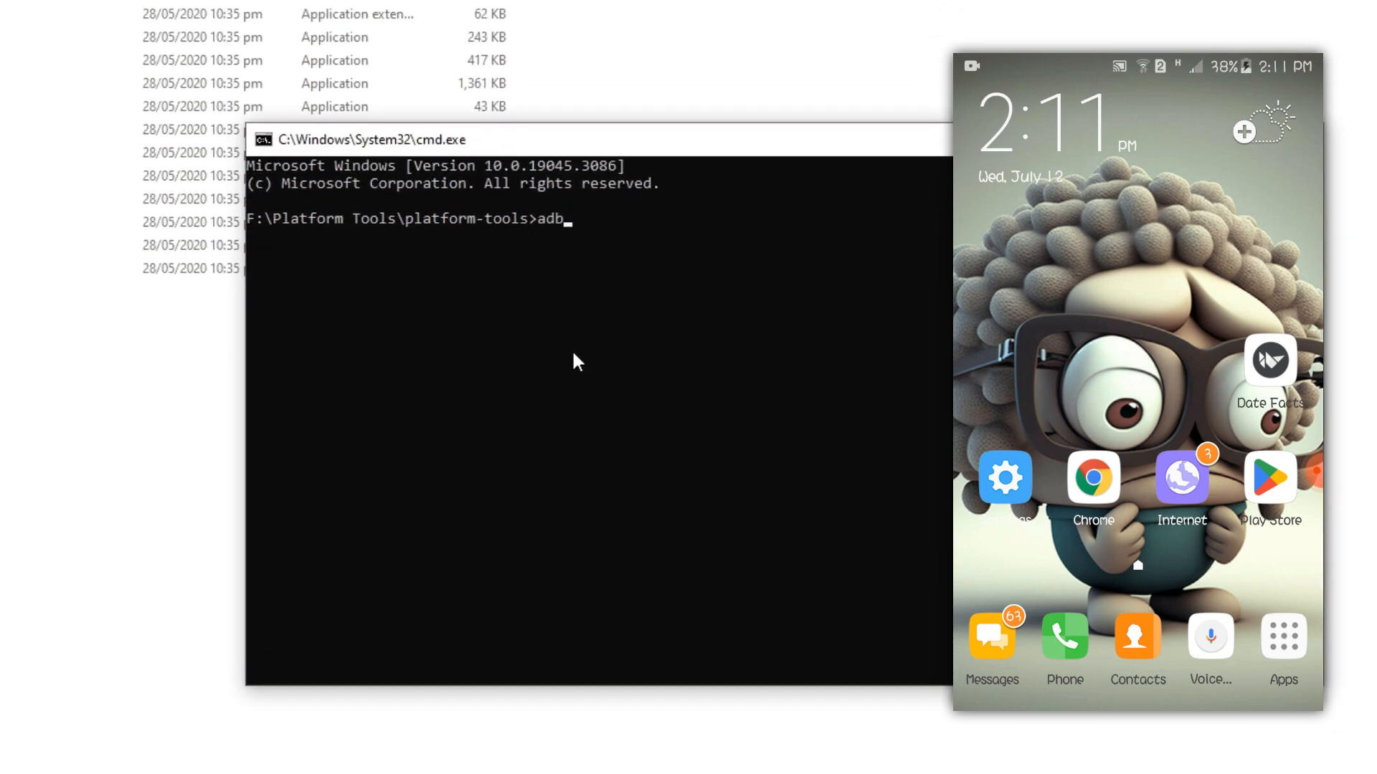
type("dev")
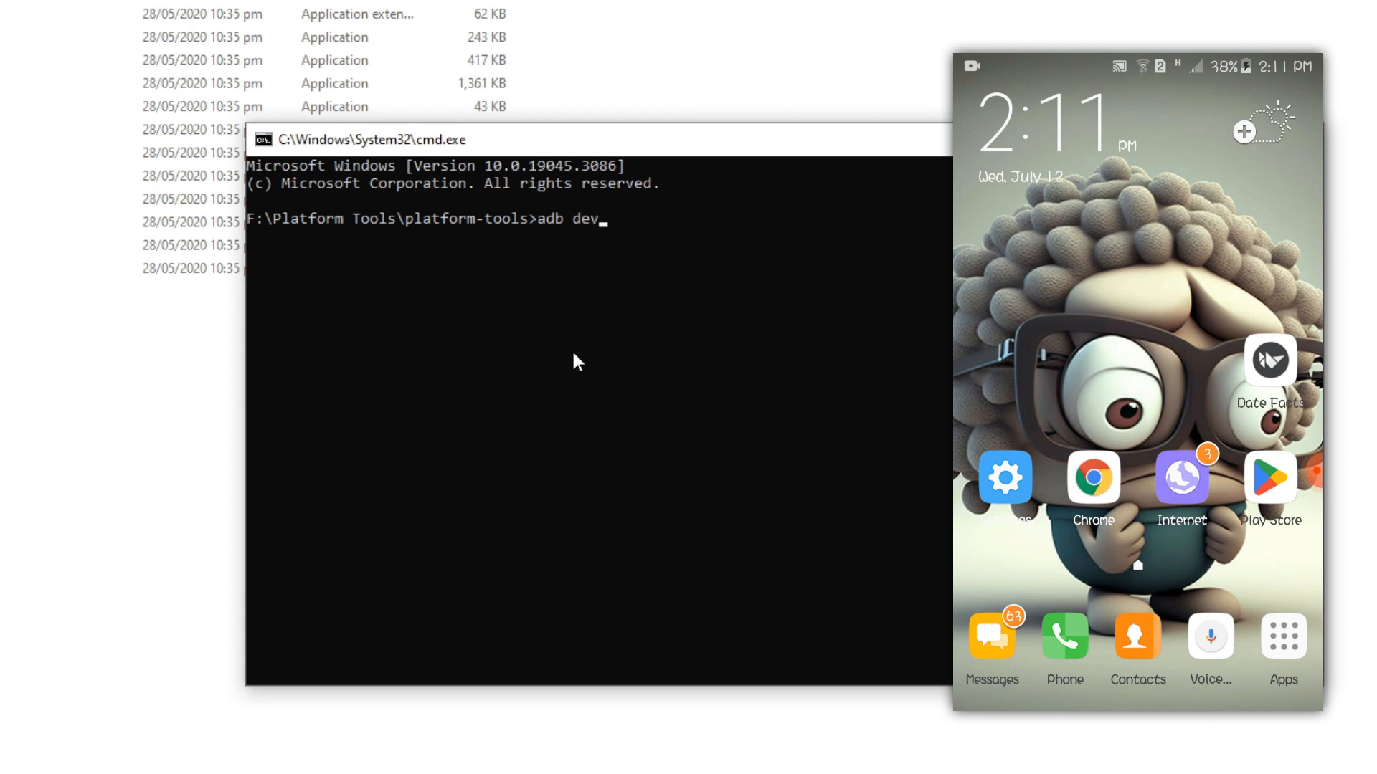
type("ices")
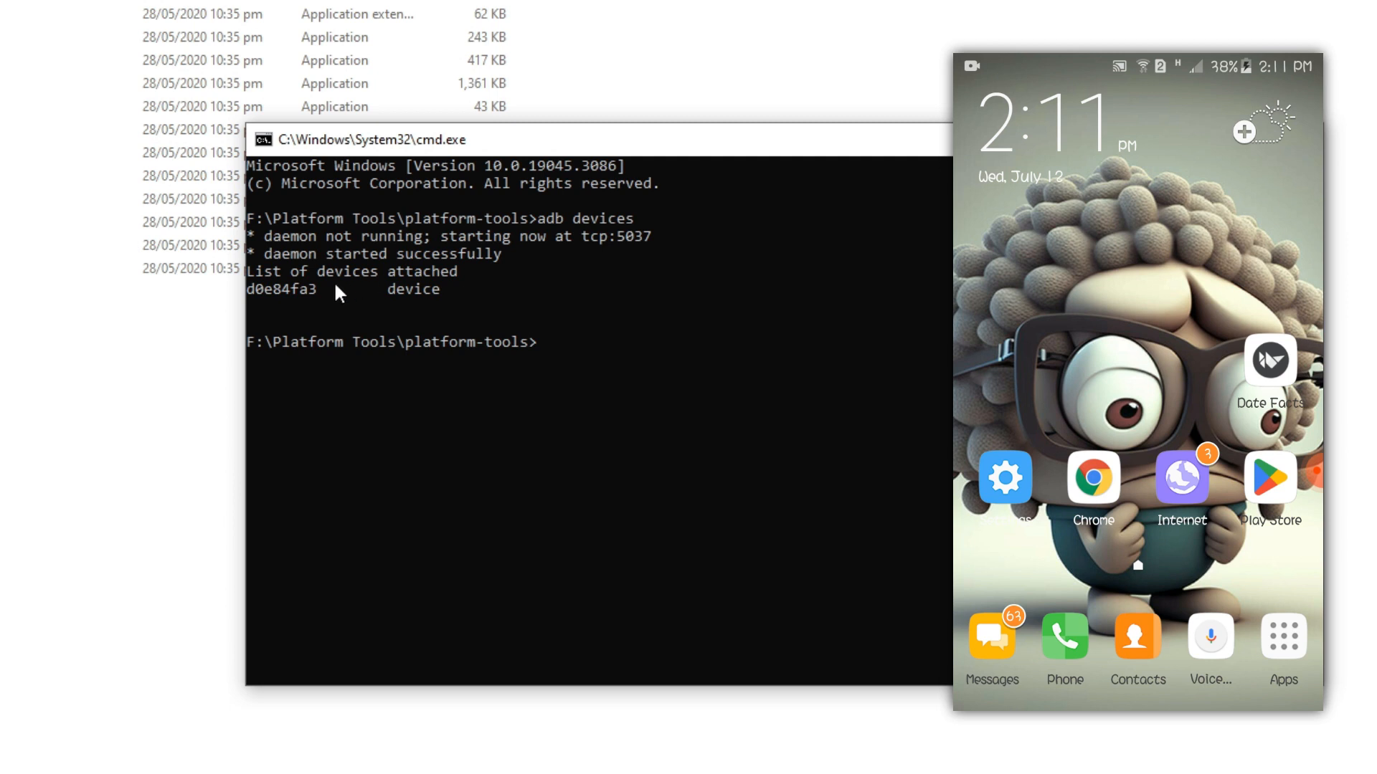
left_click_drag(252, 289, 447, 289)
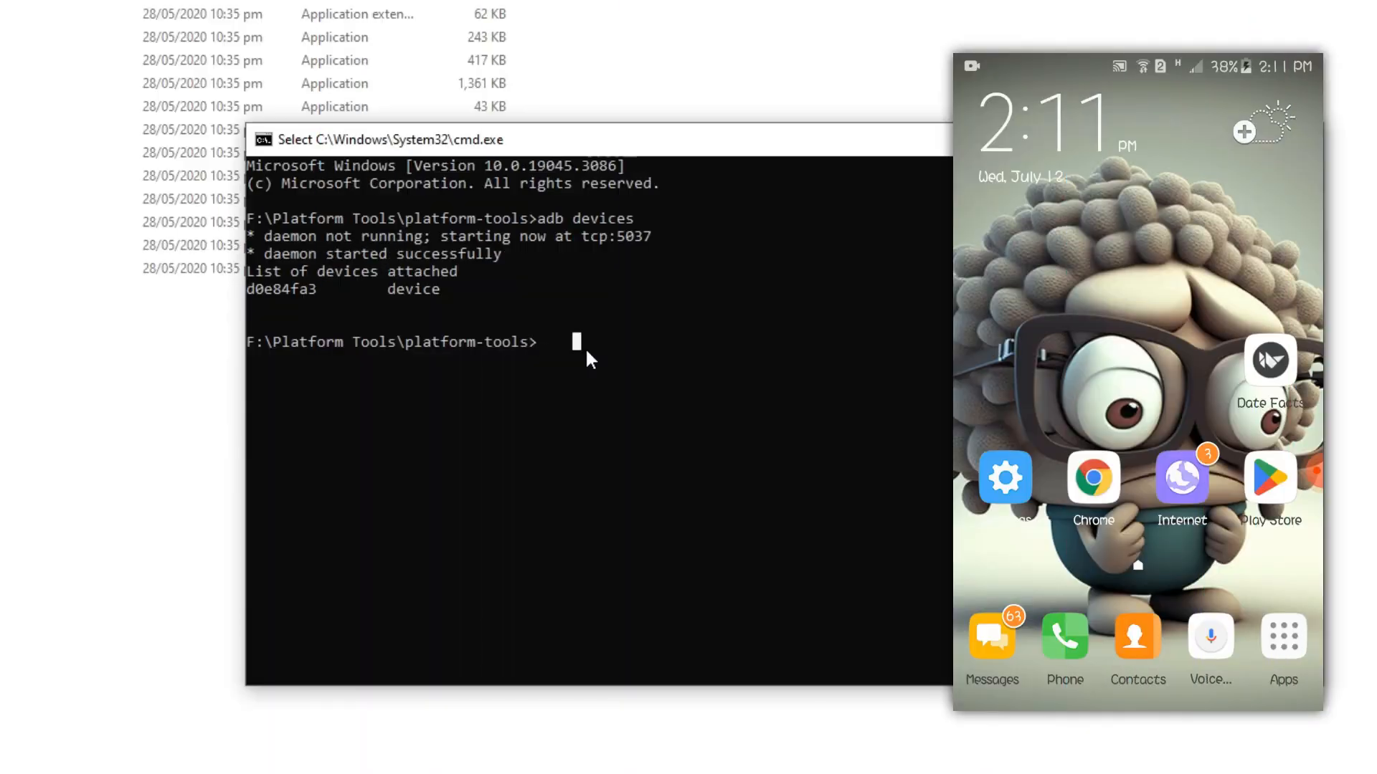
- Run adb -s "d0e84fa3" logcat | findstr "I/python" to stream filtered logs
type("adb -")
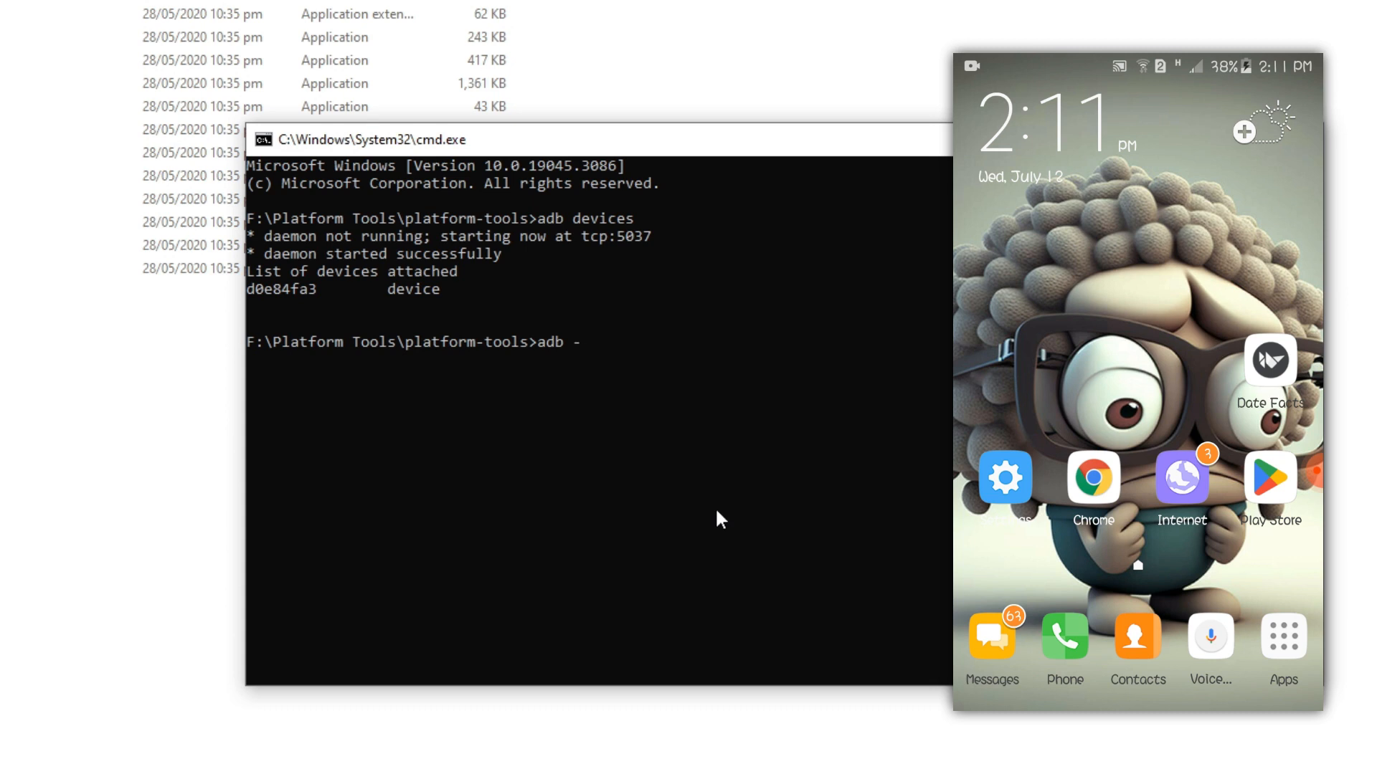
type("s")
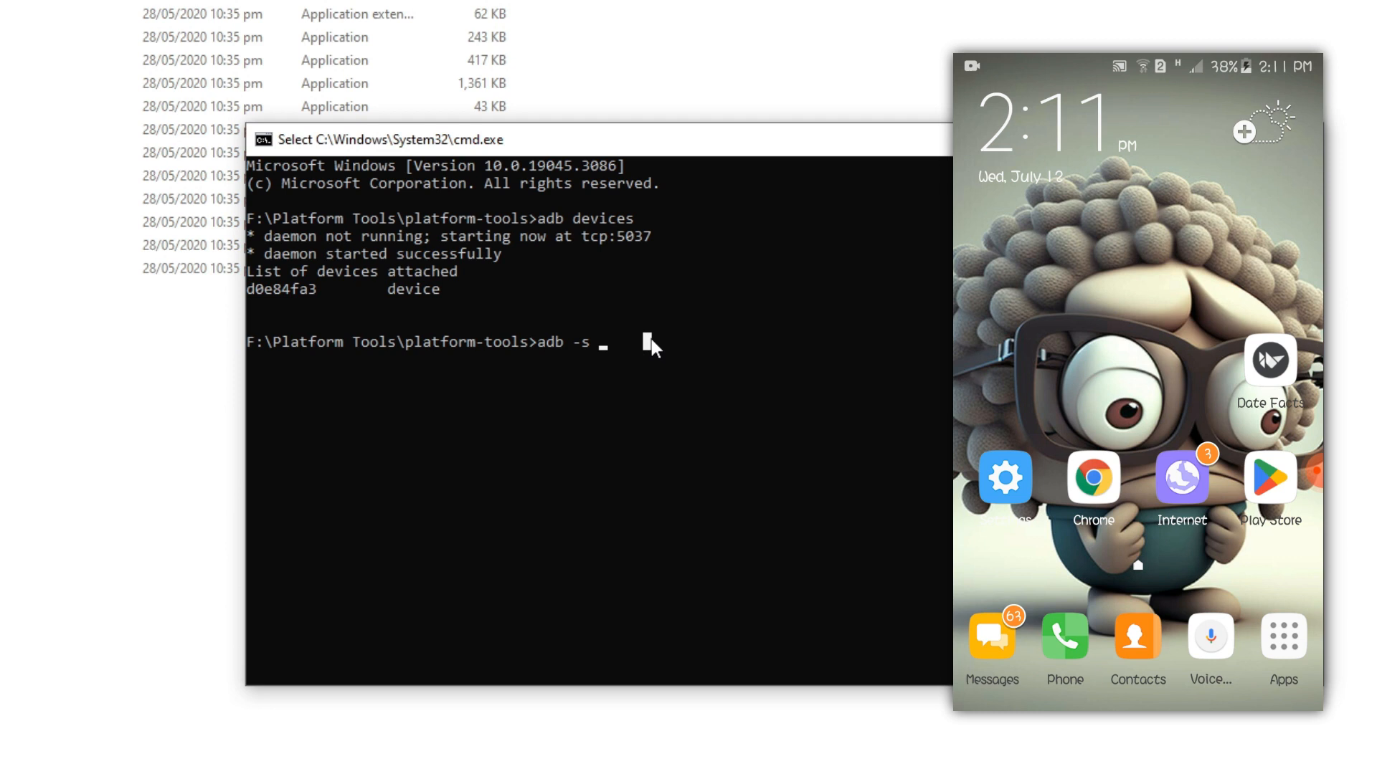
type("\"d0e84fa3\"")
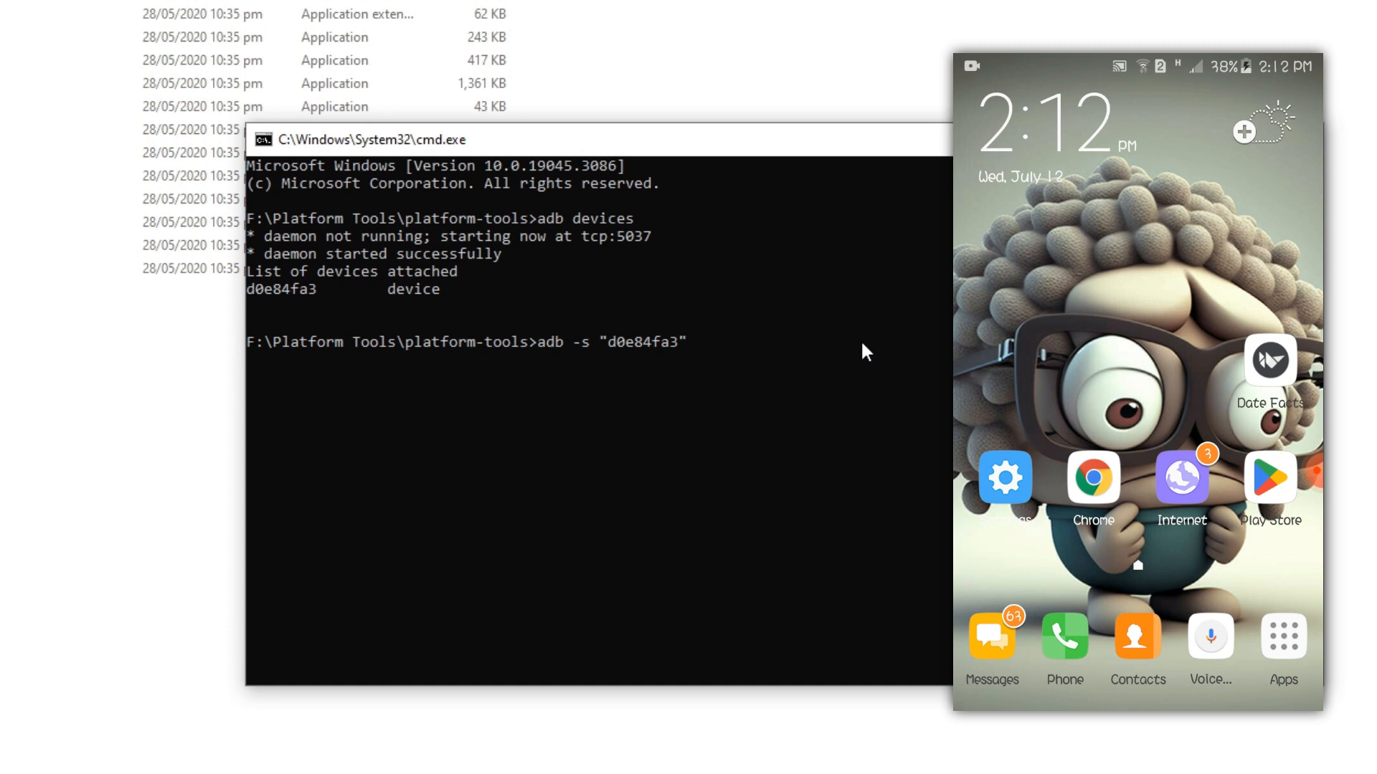
type("log")
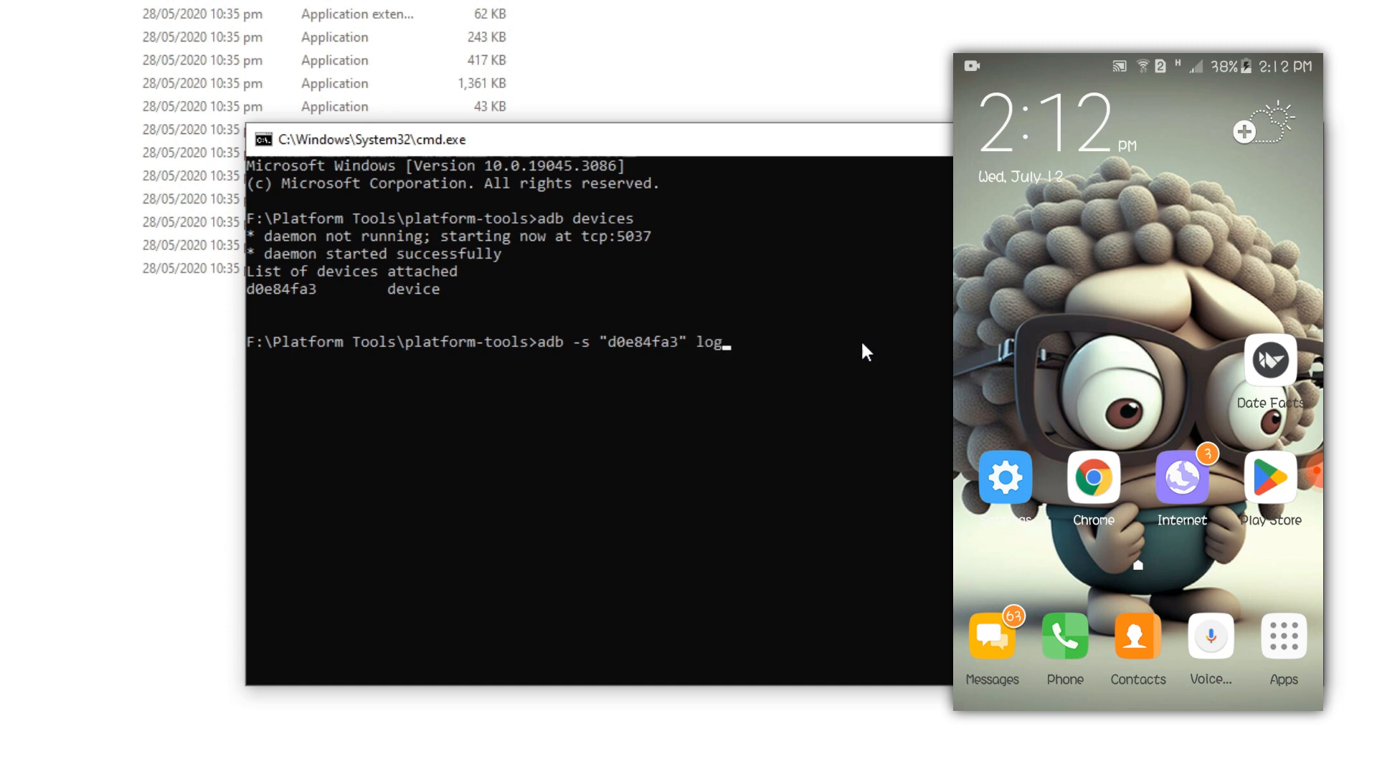
type("cat |")
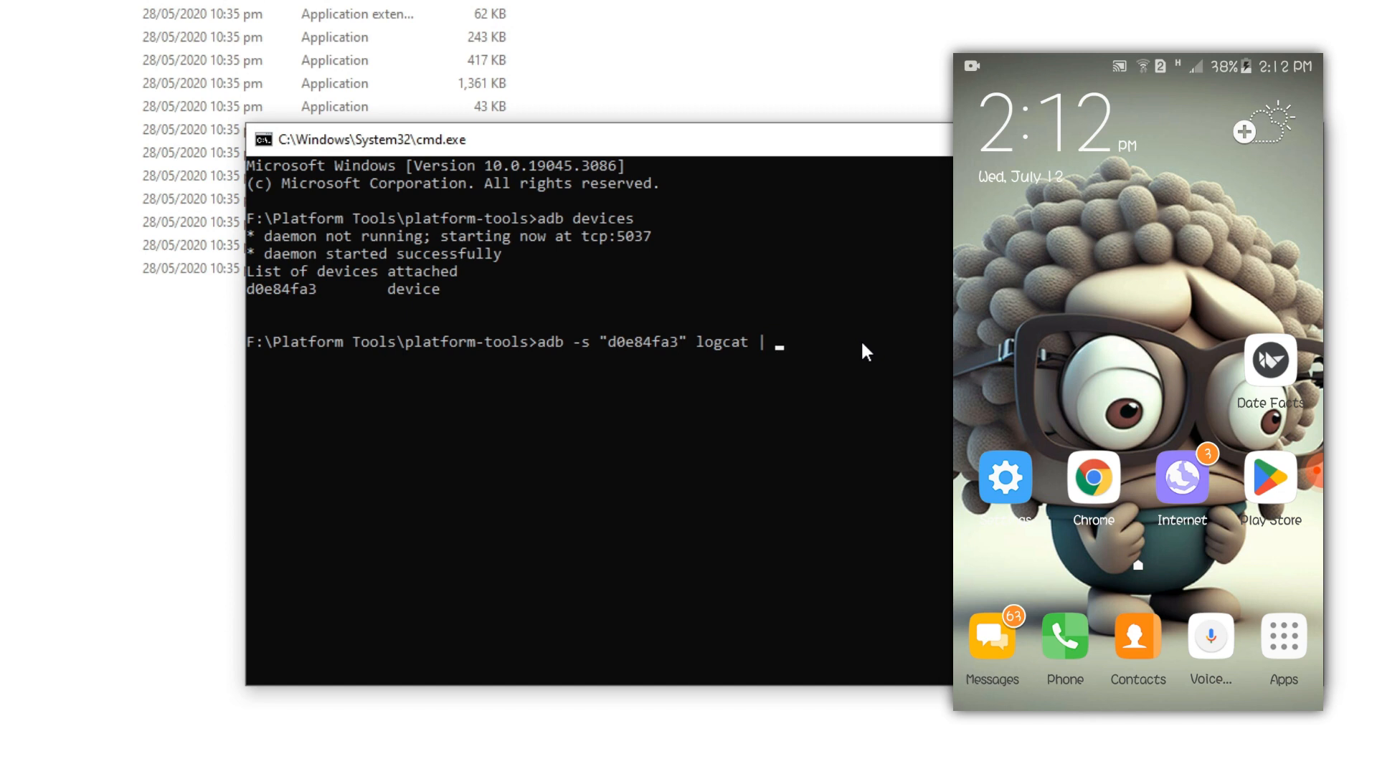
type("finstr")
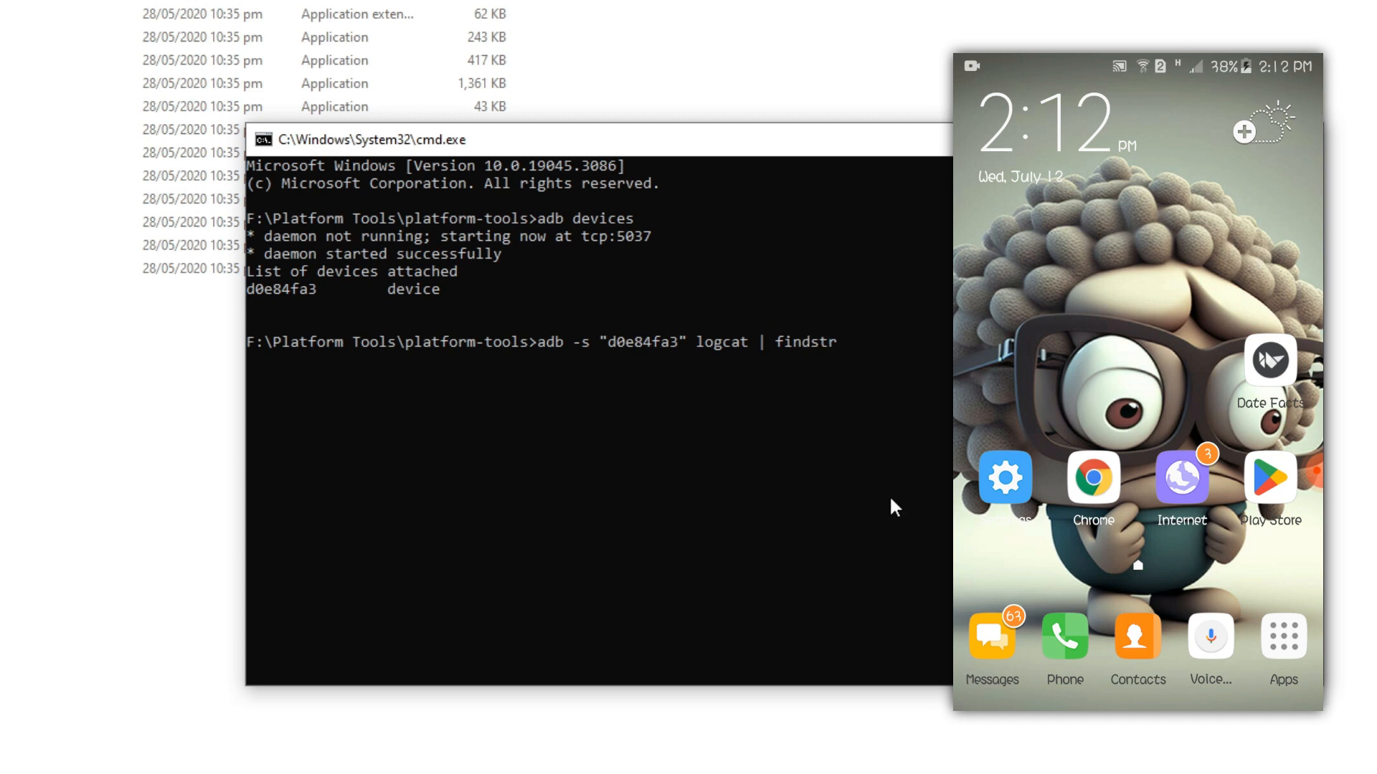
type("\"I\"")
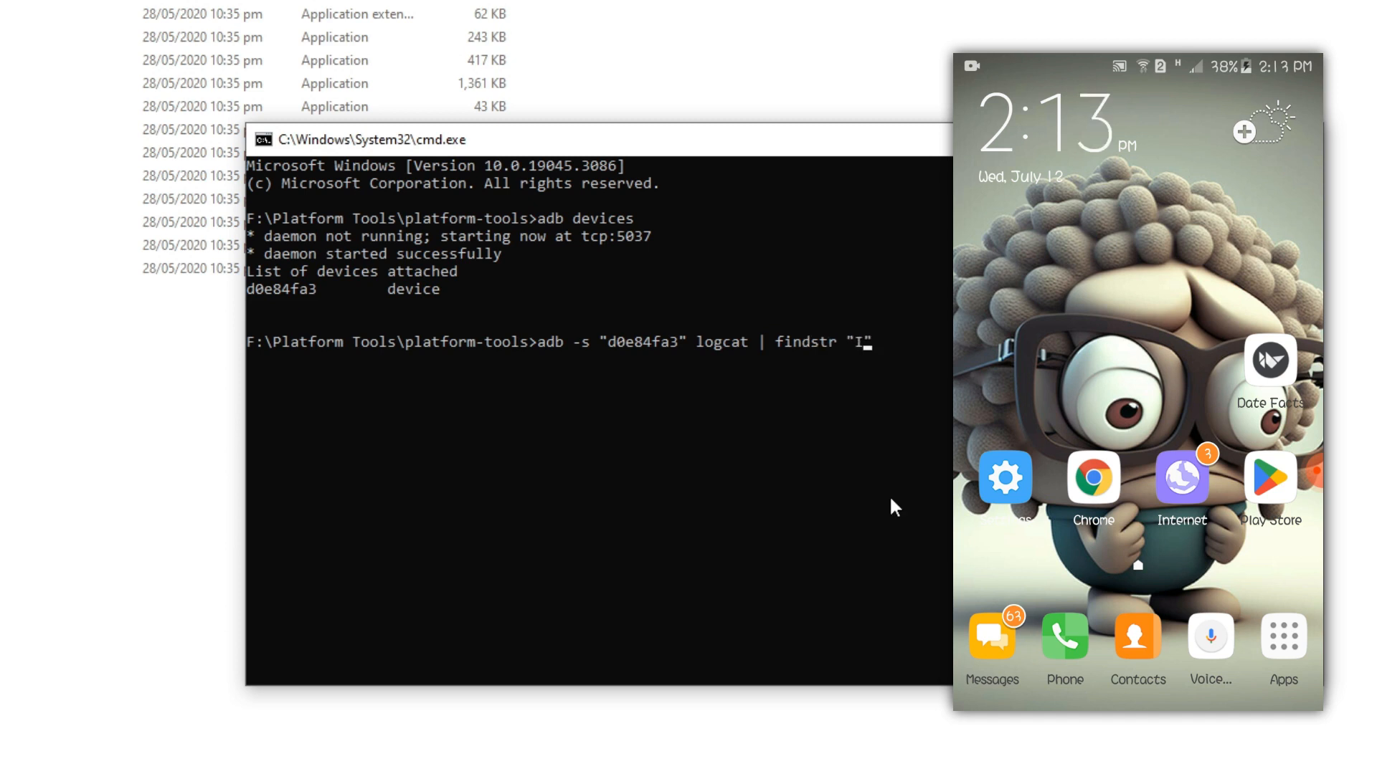
type("/python")
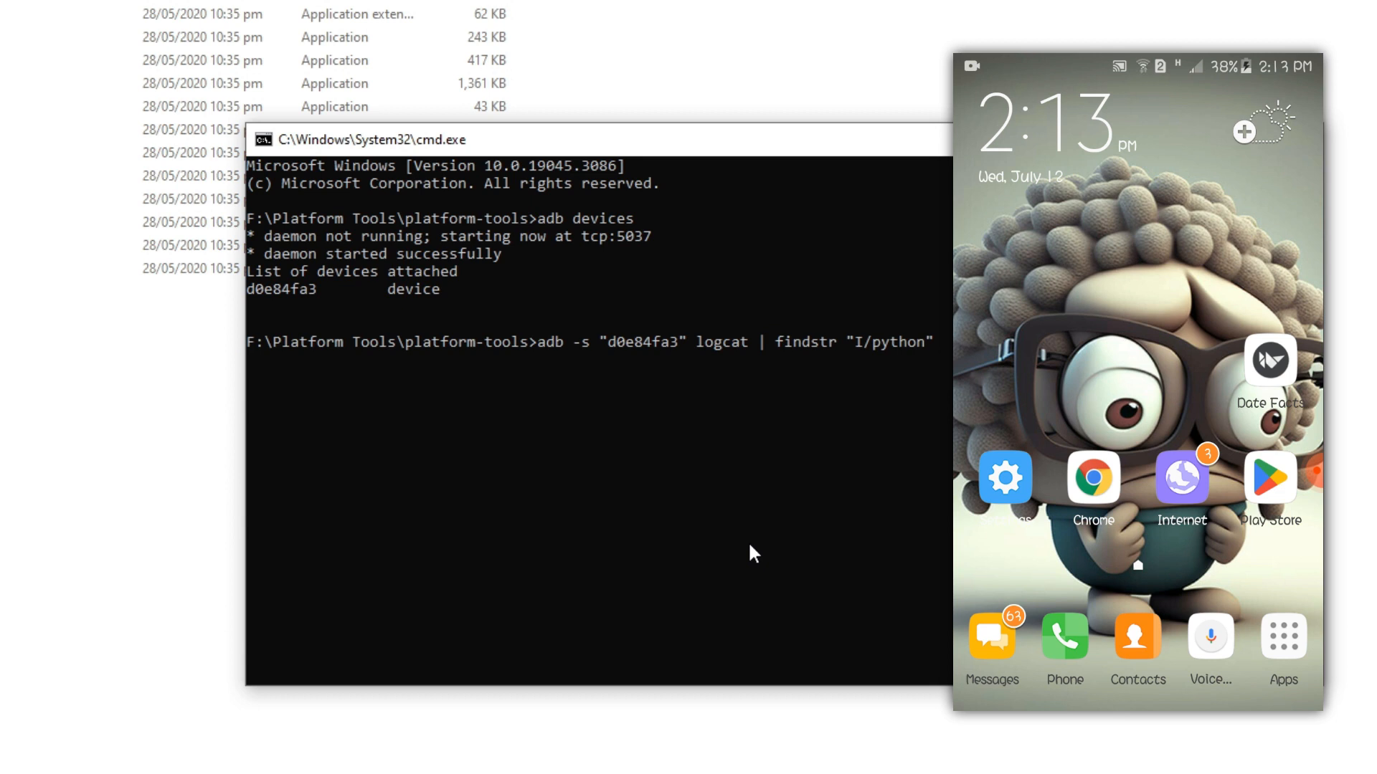
key("enter")
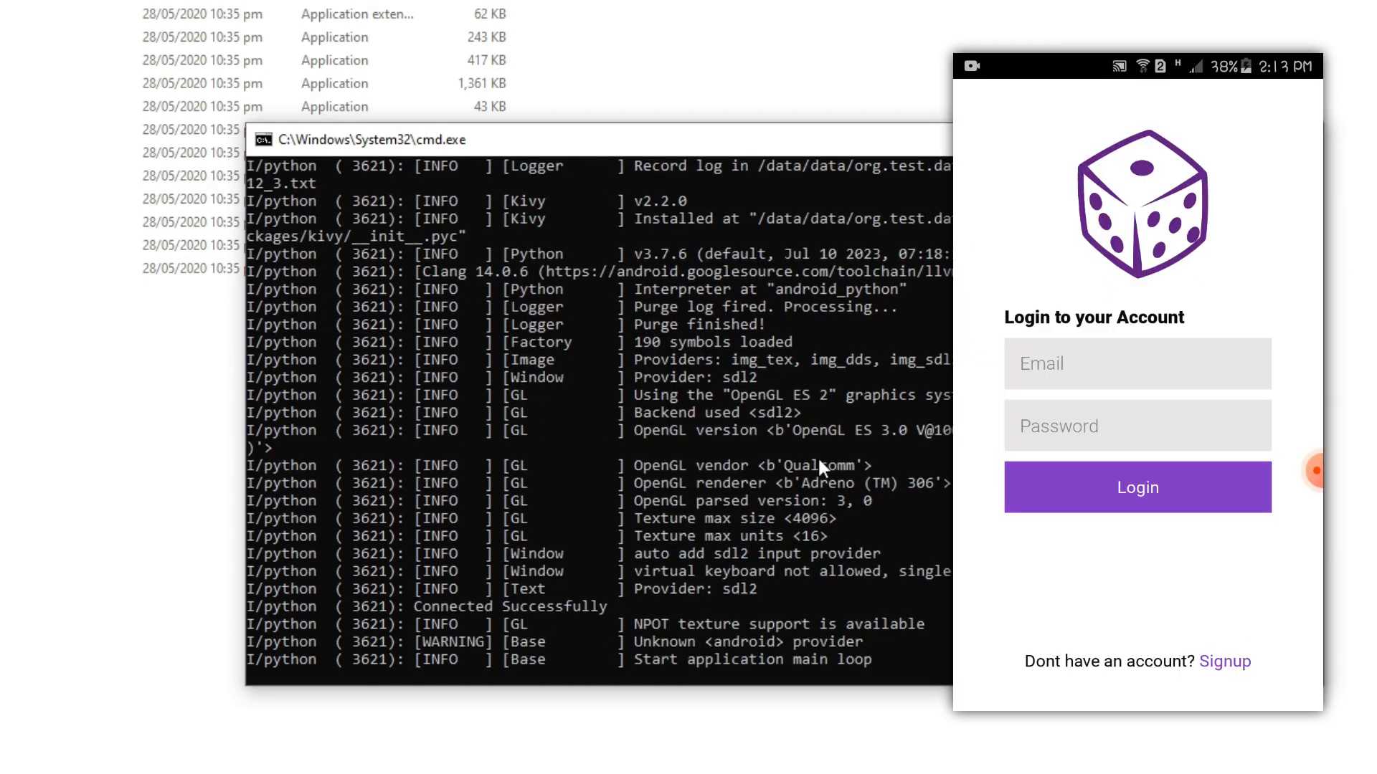
mouse_move(294, 373)
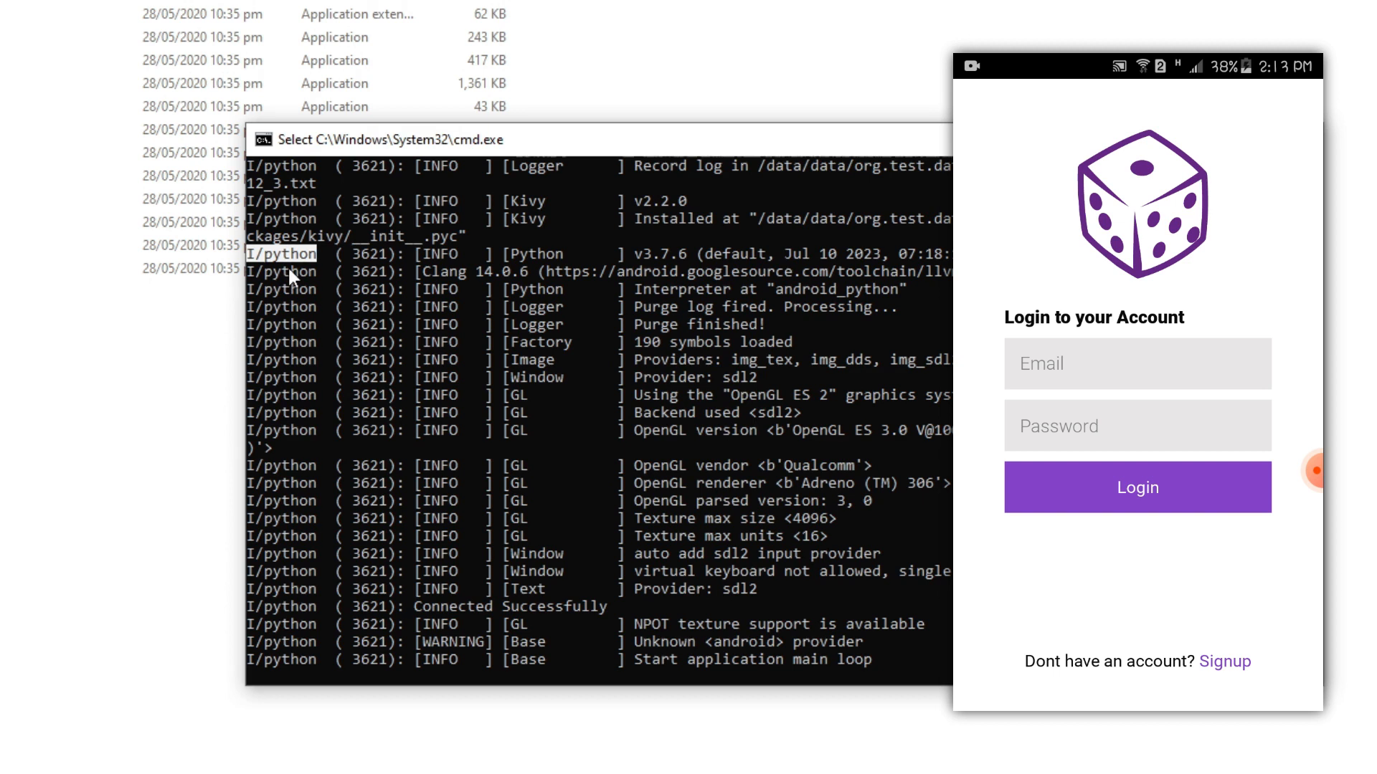
mouse_move(571, 606)
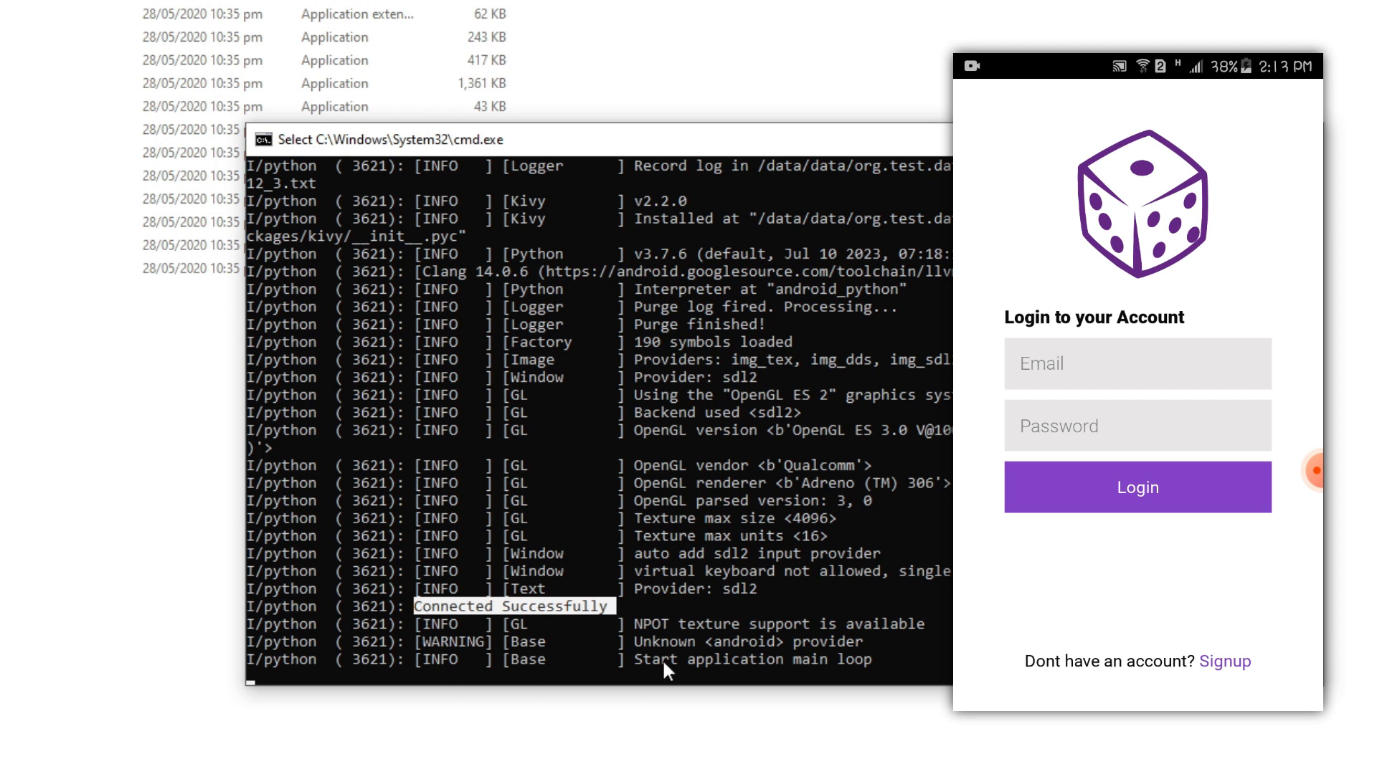
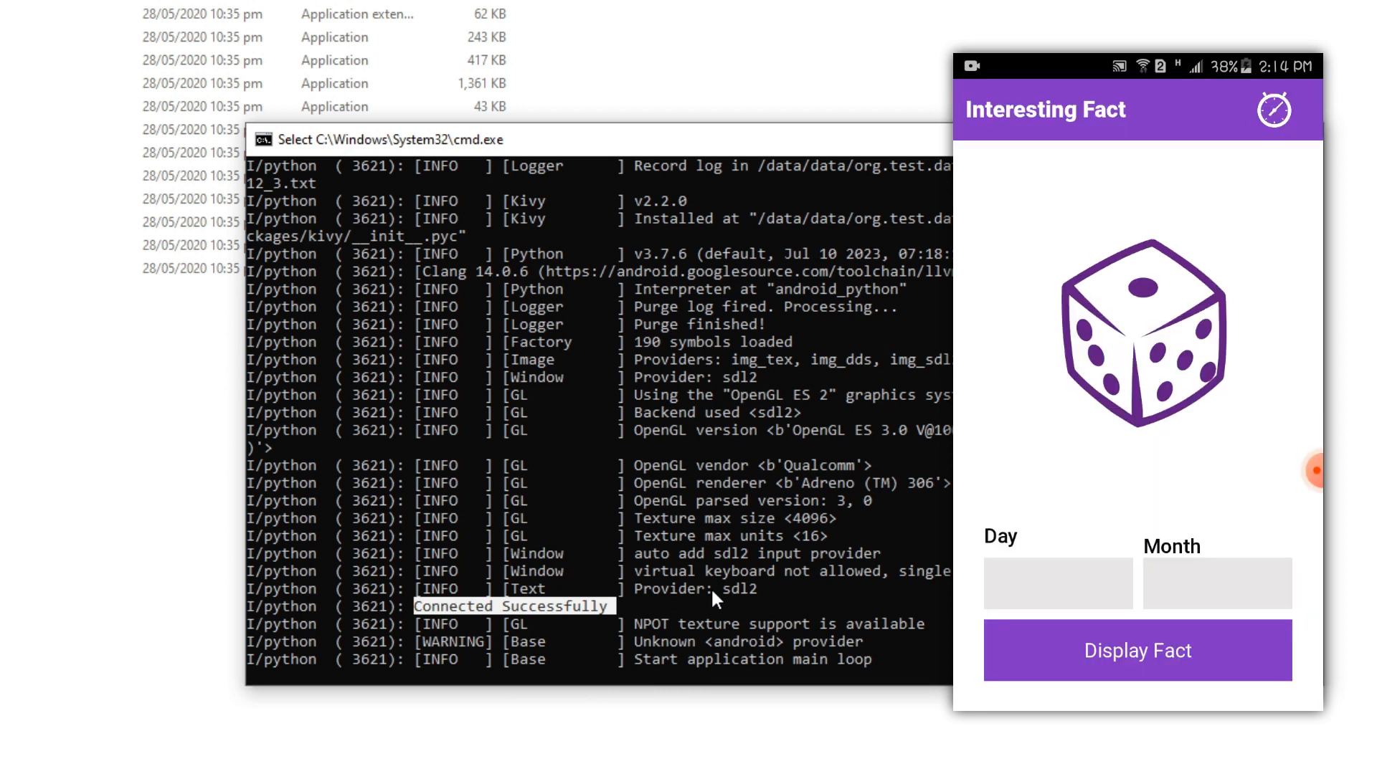
- Type '3' in the app, then exit to the phone's home screen
type("3")
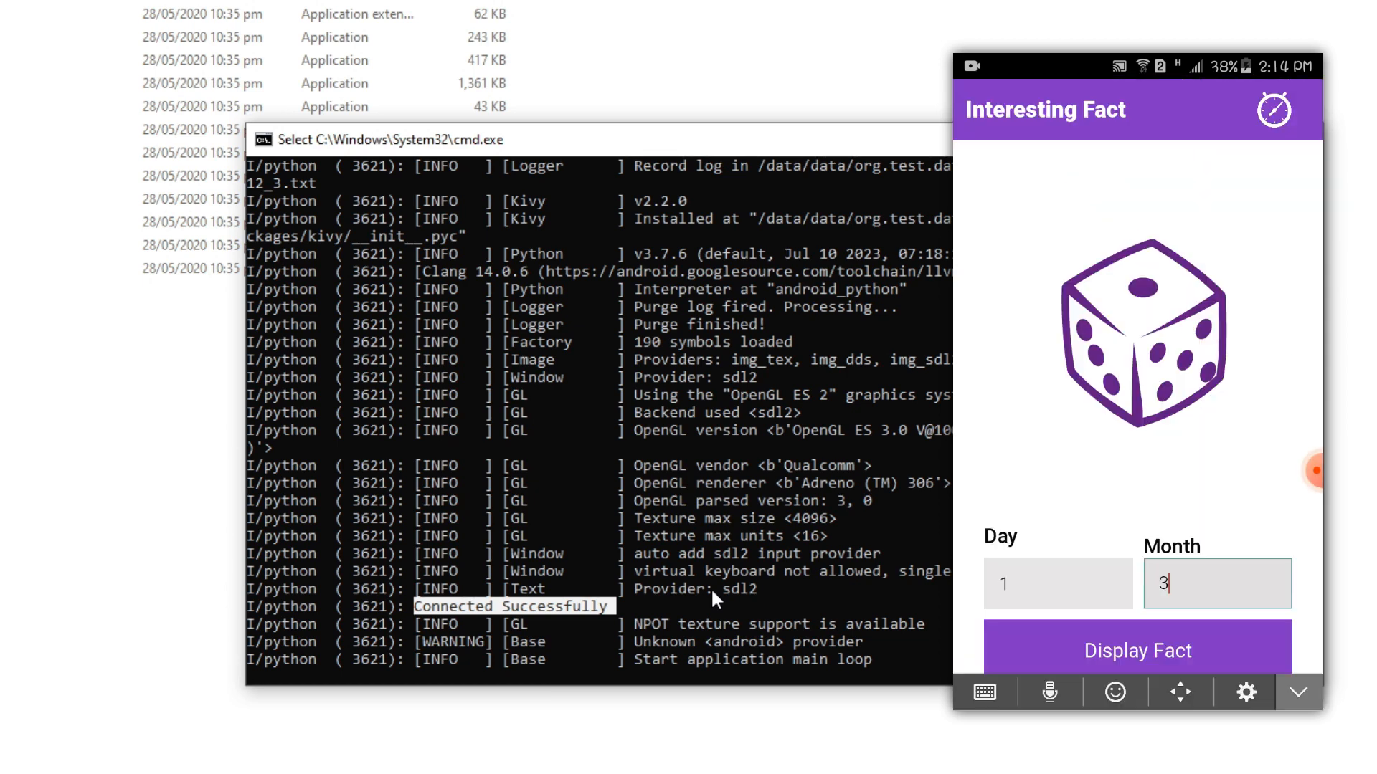
left_click(1136, 652)
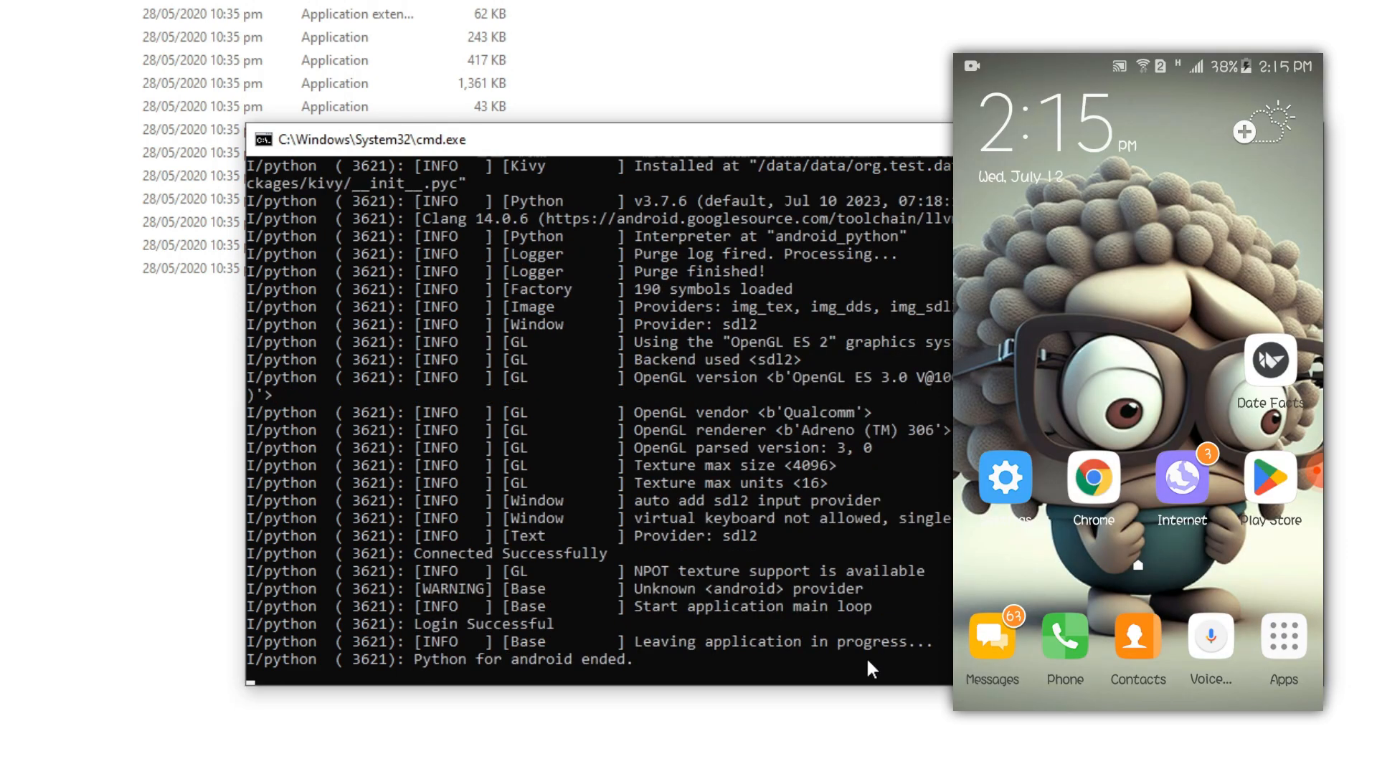
mouse_move(746, 657)
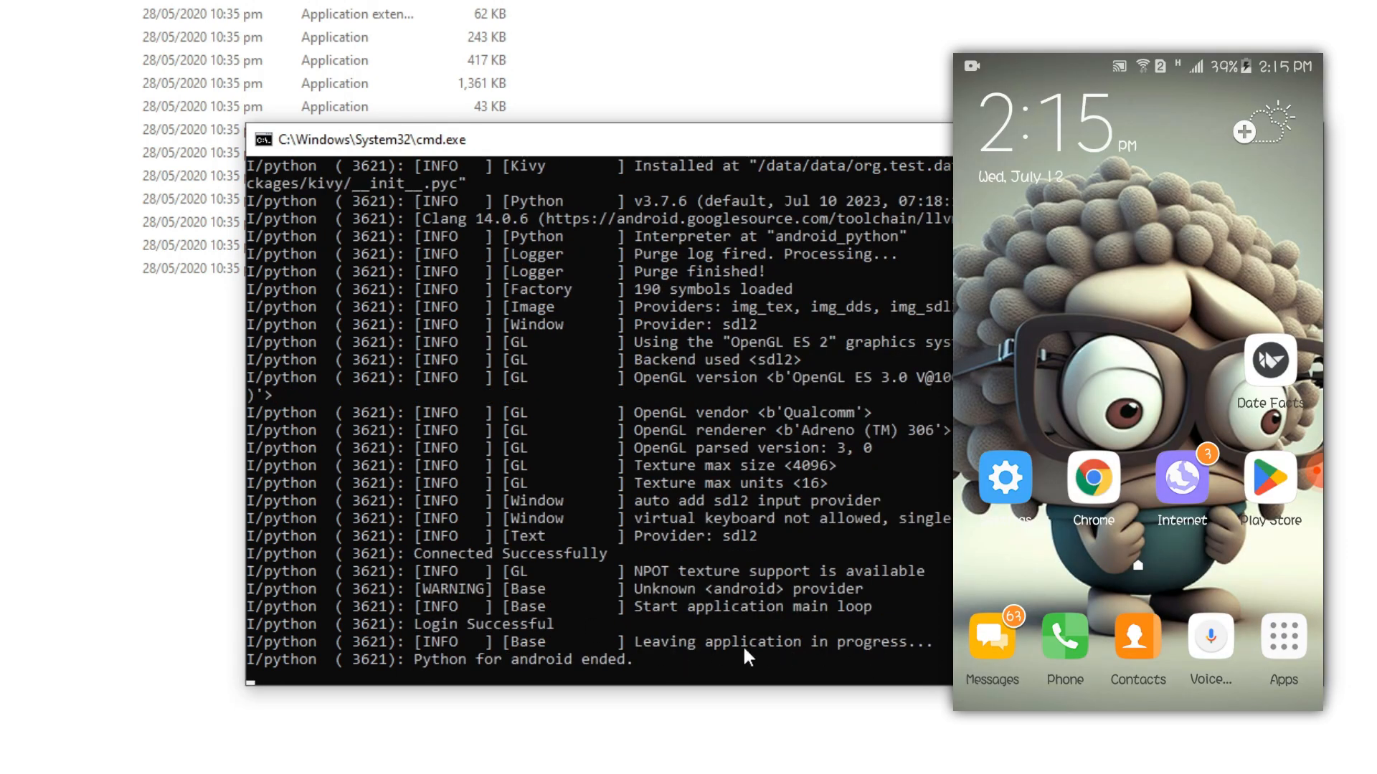